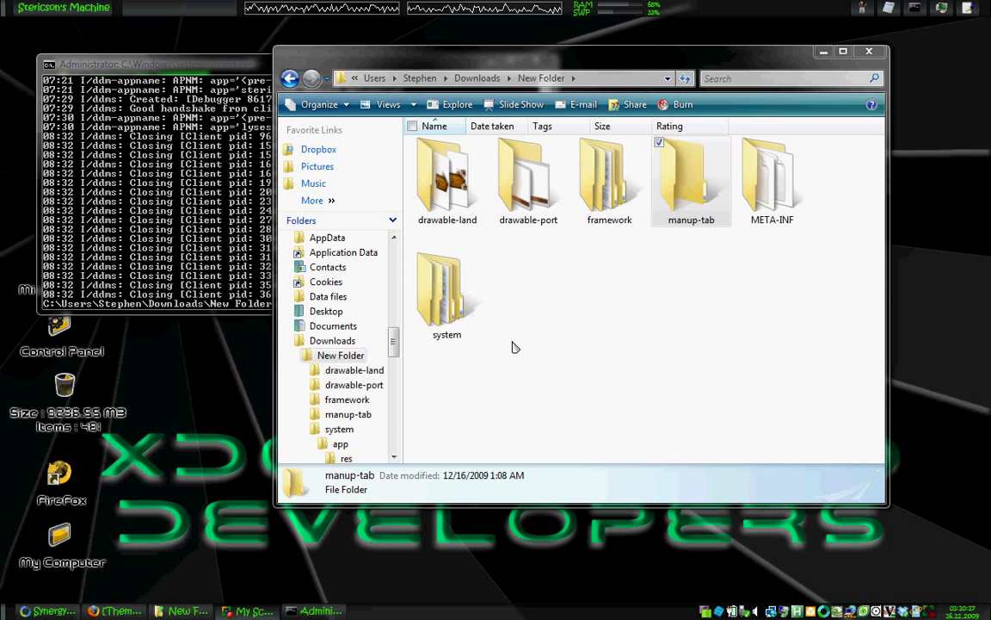
mouse_move(410, 393)
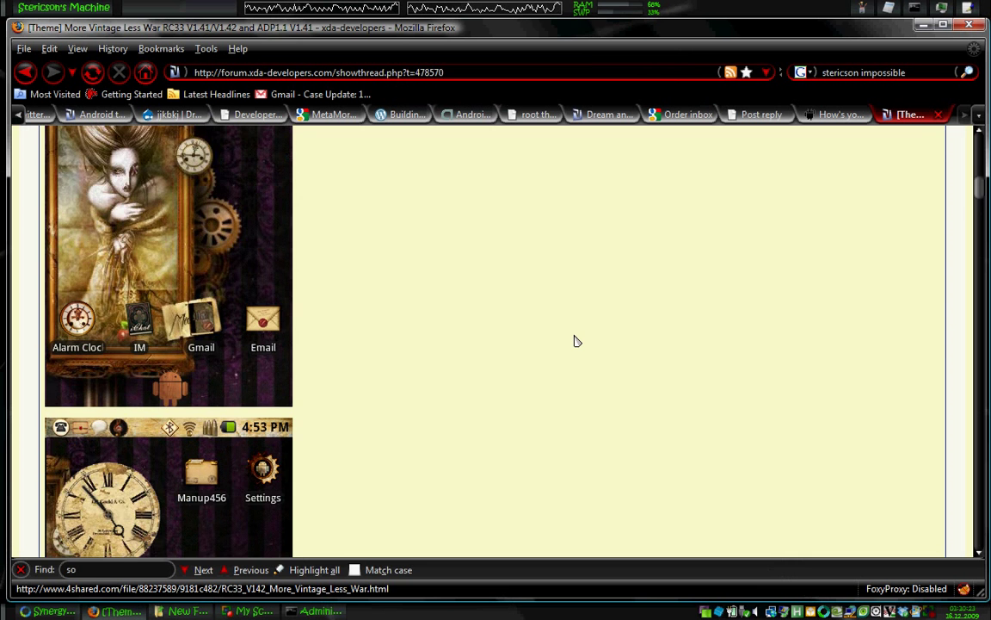
- Scroll through the XDA thread to view the vintage theme's instructions and phone screenshots
scroll(up, 3)
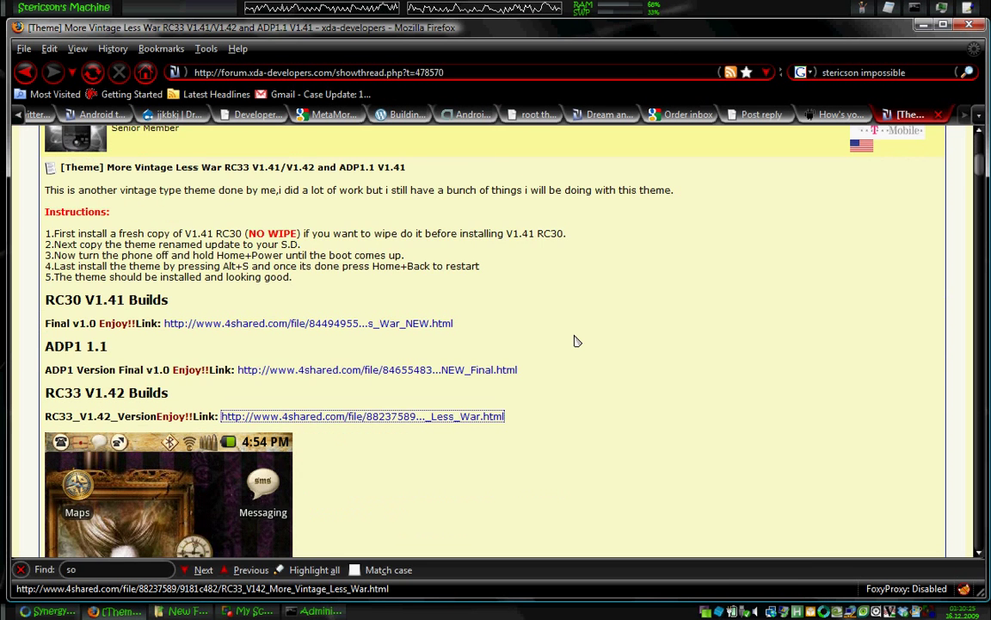
scroll(down, 3)
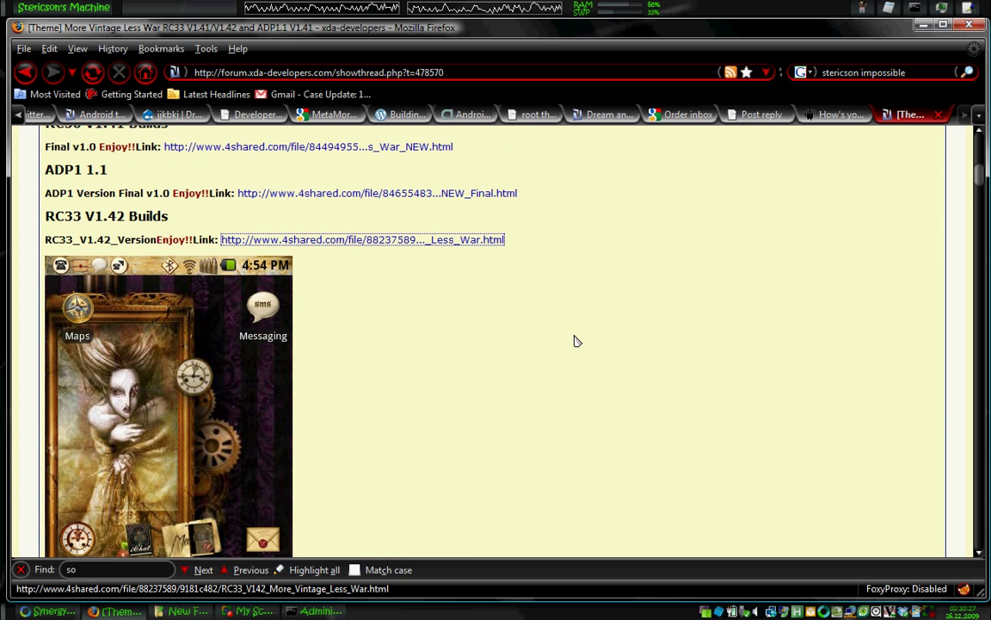
scroll(up, 3)
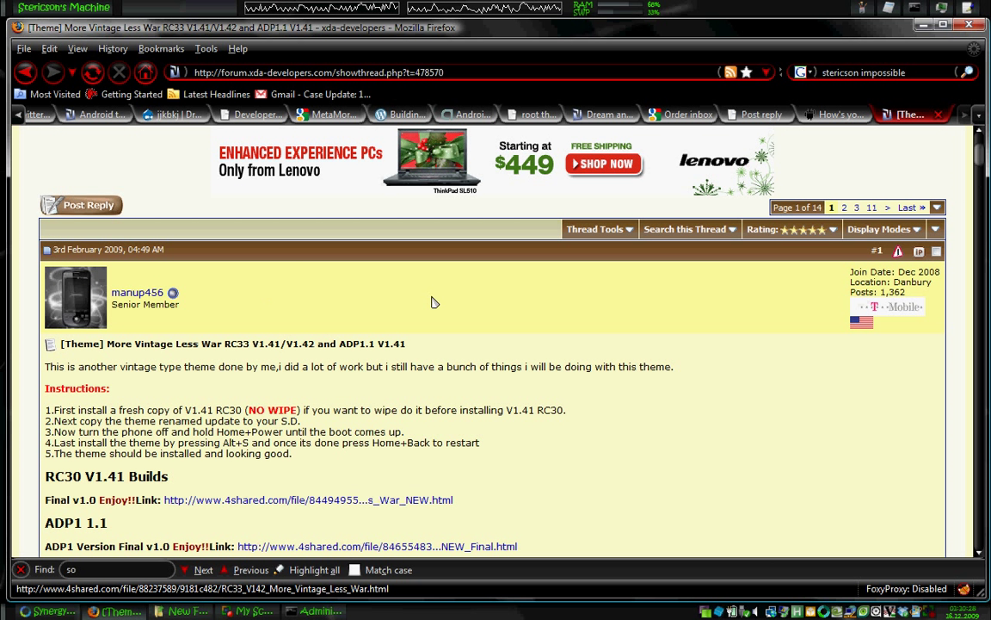
mouse_move(688, 474)
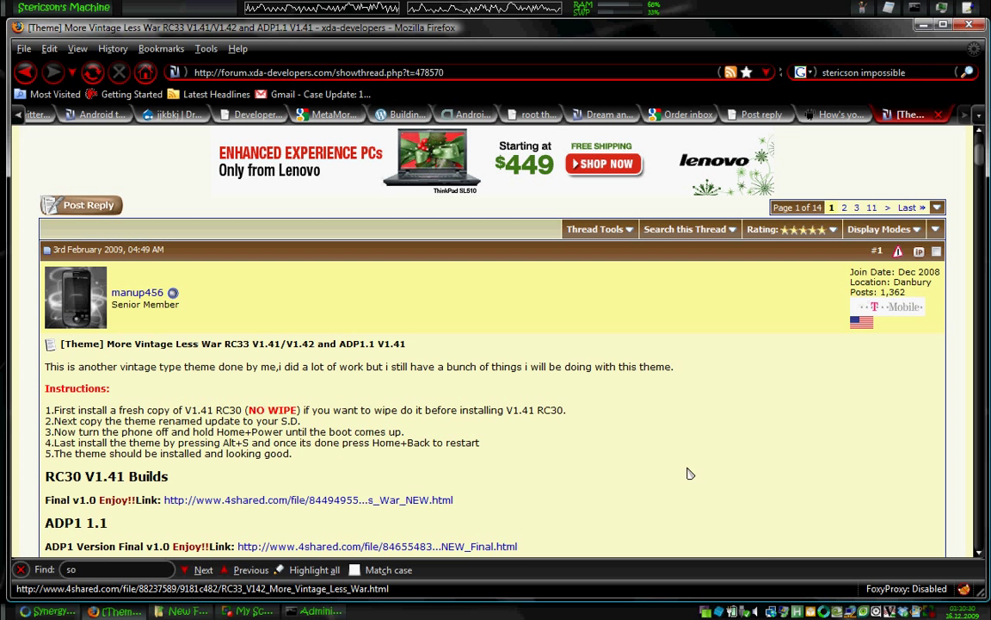
mouse_move(782, 425)
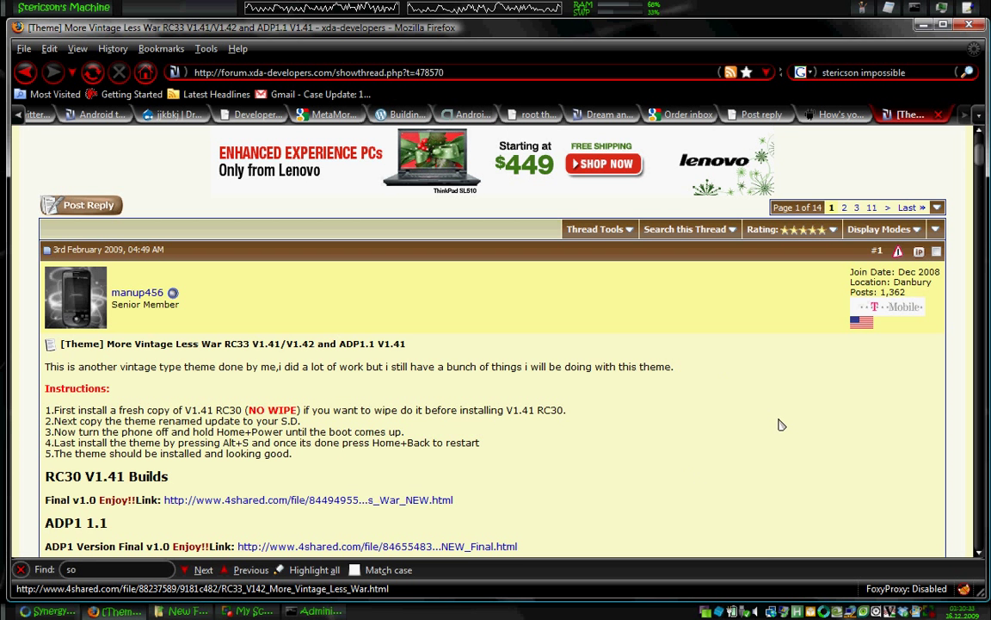
scroll(down, 3)
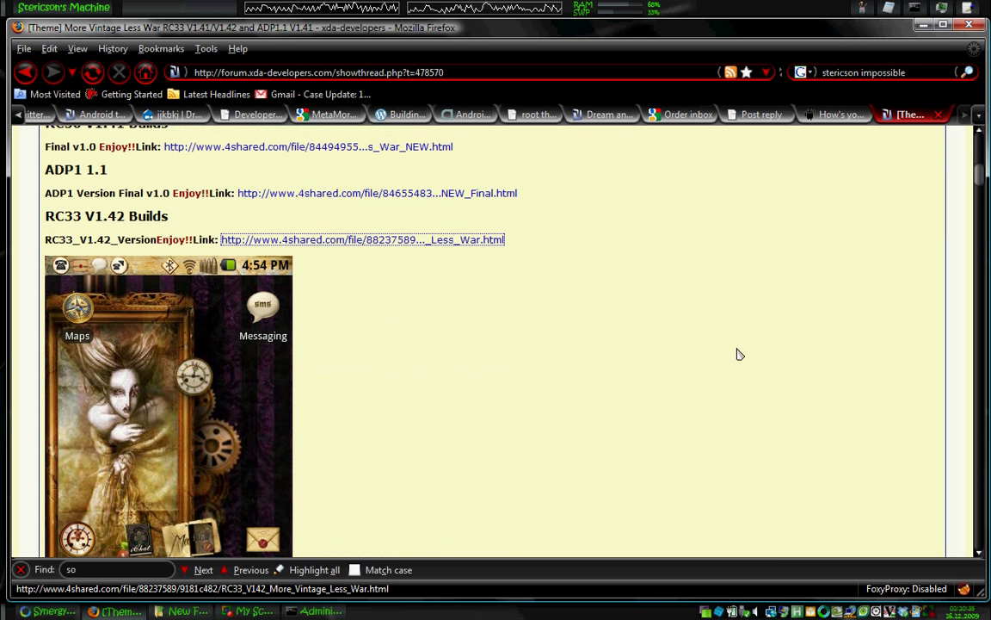
scroll(down, 3)
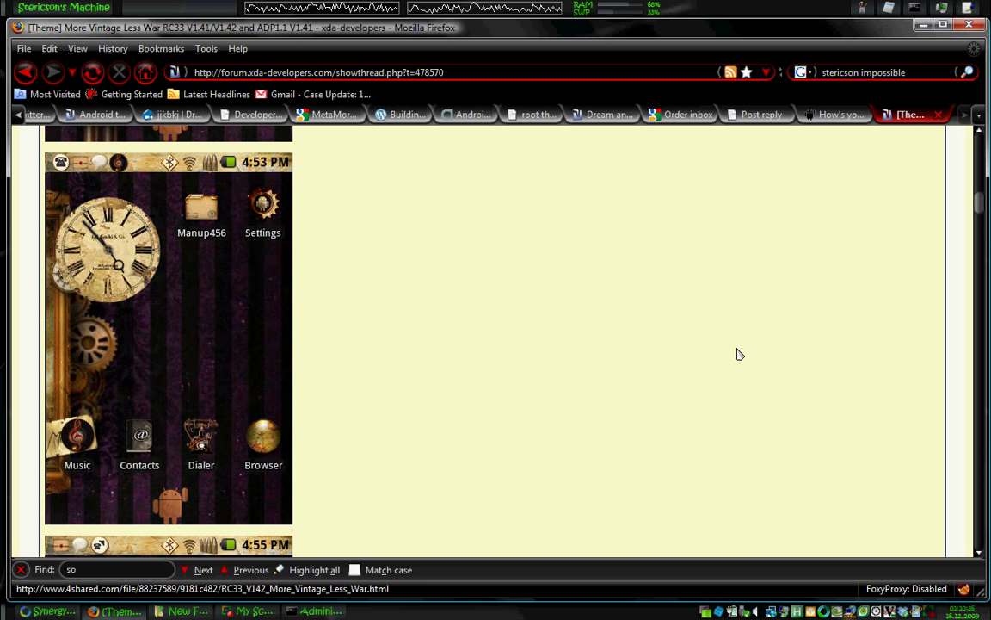
scroll(down, 3)
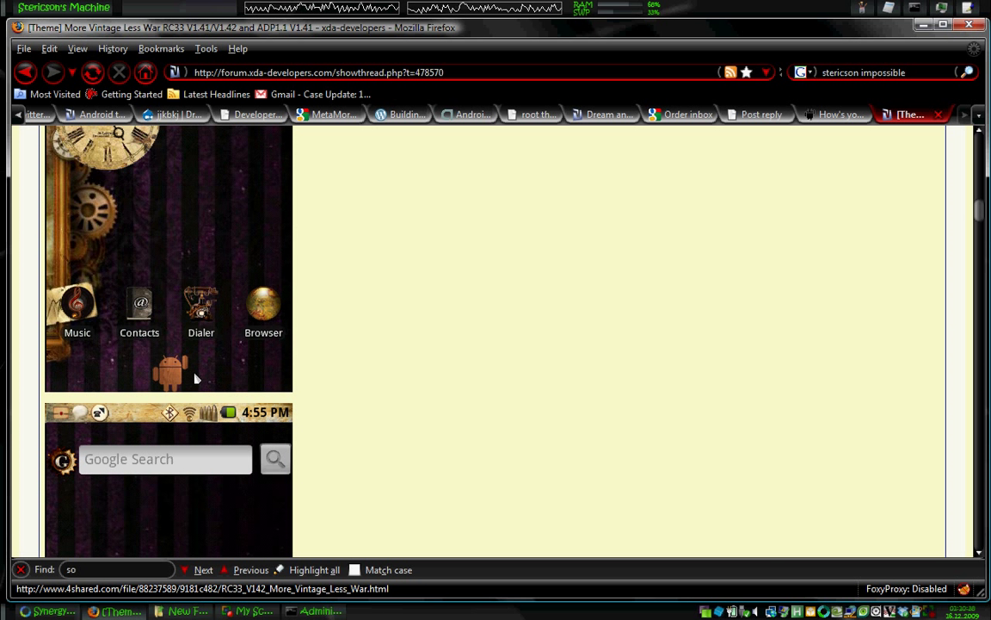
mouse_move(150, 389)
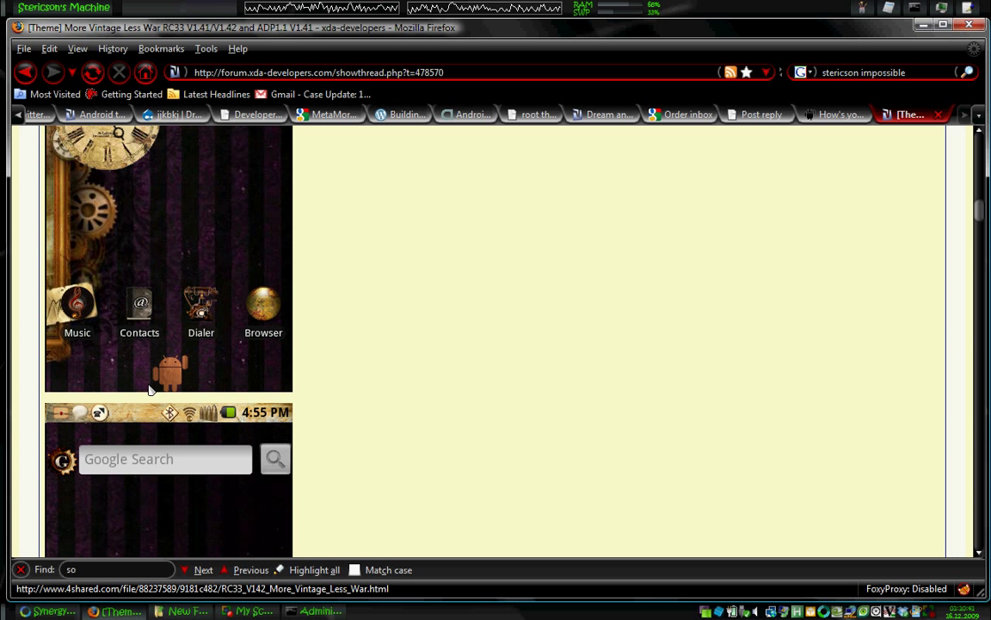
mouse_move(131, 382)
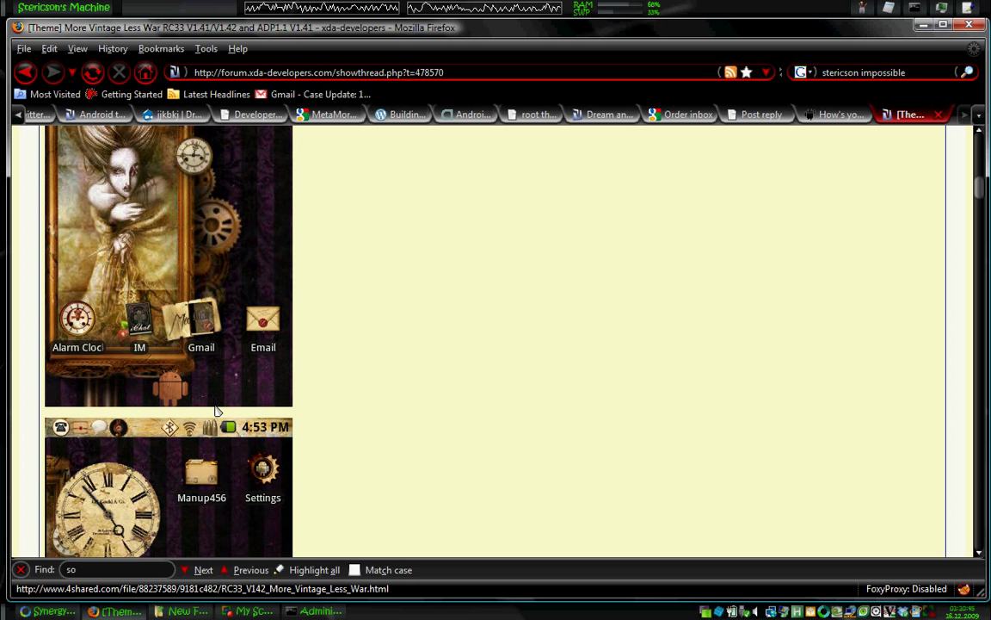
scroll(up, 3)
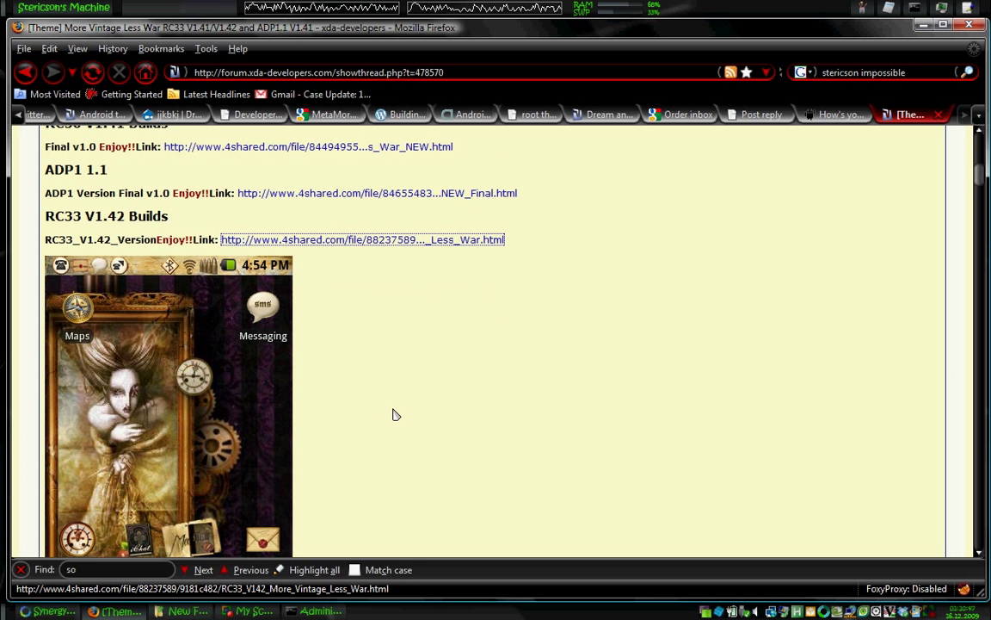
scroll(down, 3)
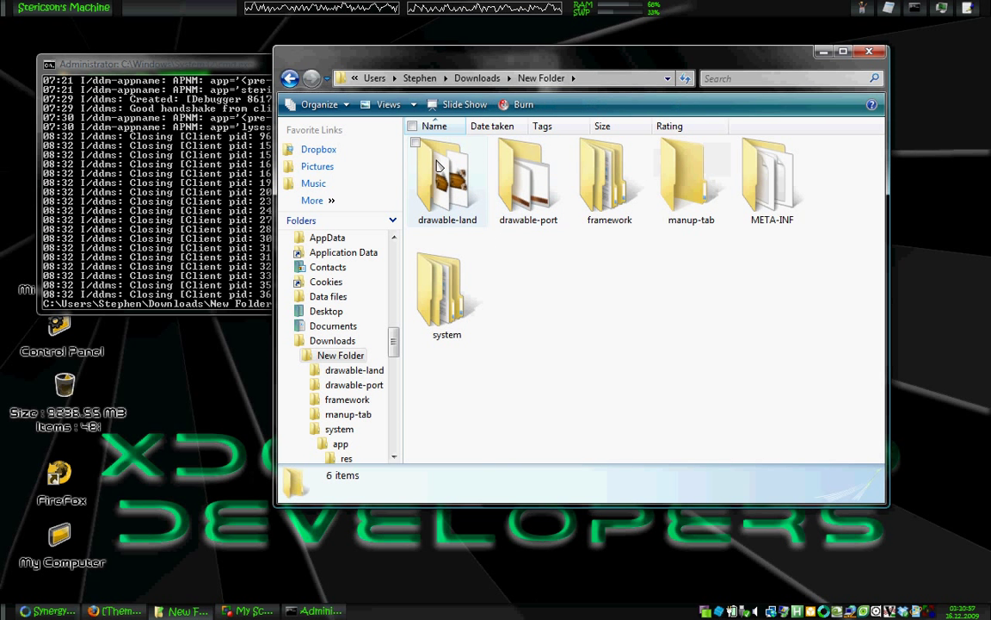
mouse_move(448, 180)
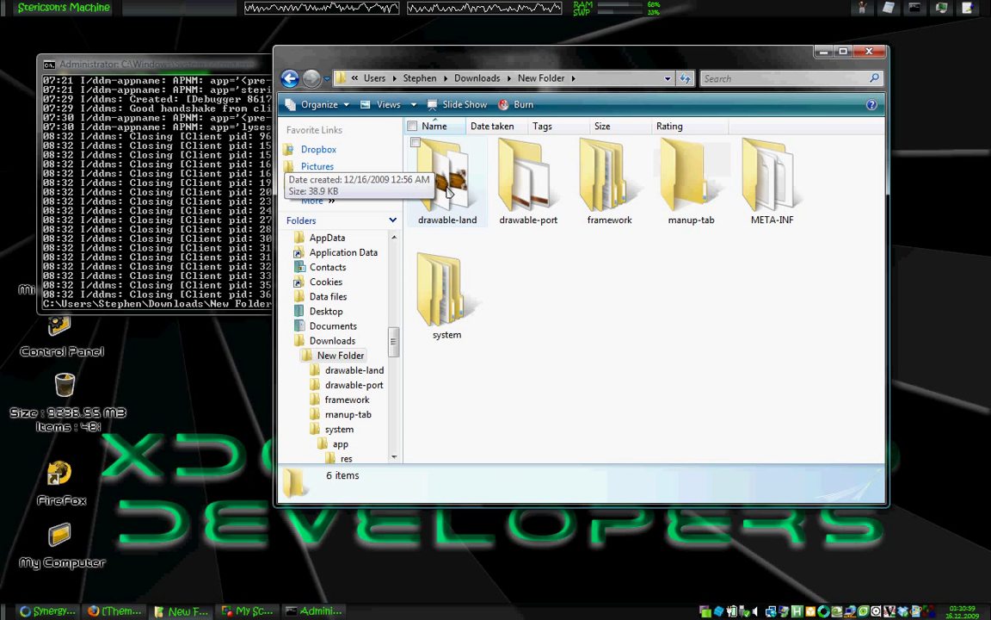
- Go into the manup-tab folder of the extracted theme
double_click(447, 176)
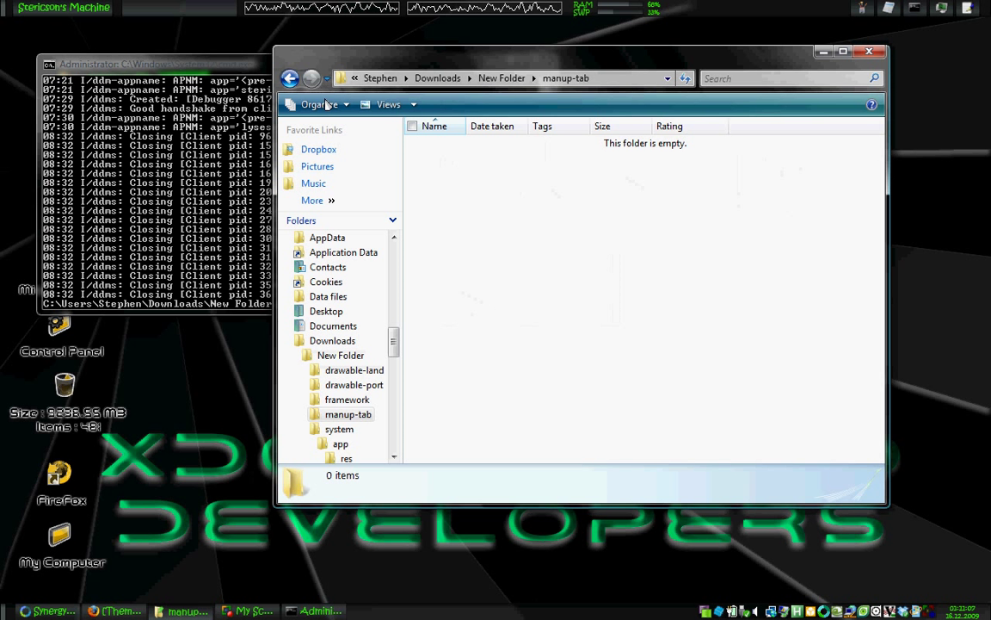
click(289, 79)
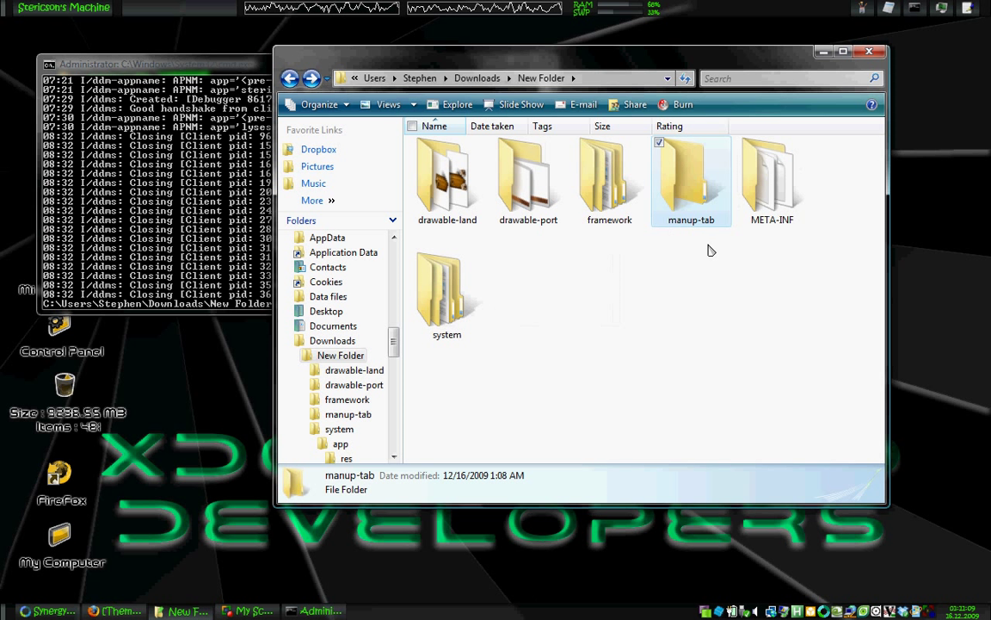
double_click(692, 172)
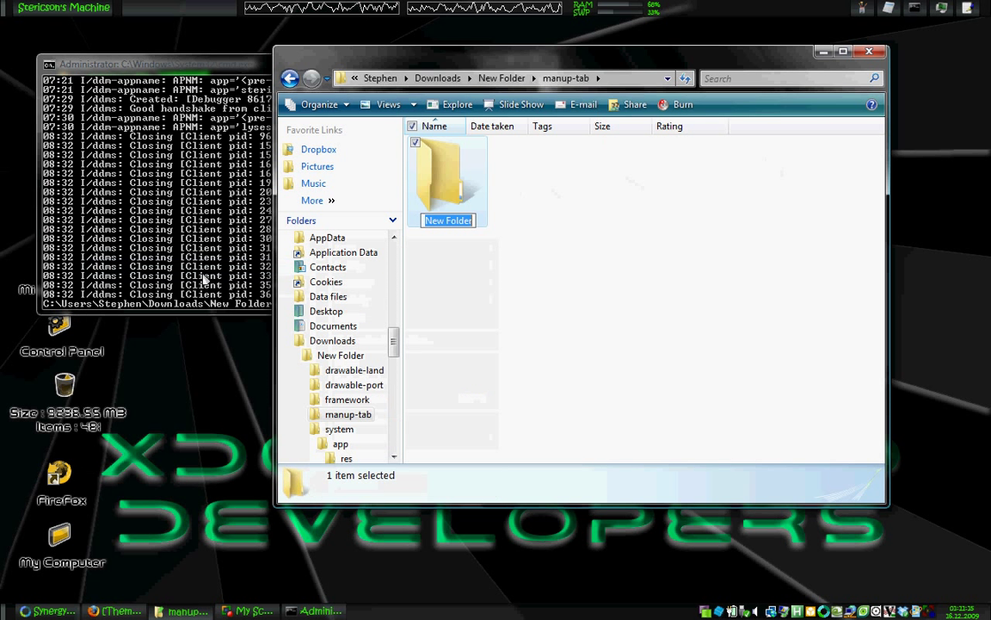
- Create a Launcher folder with a res subfolder and enter the empty res folder
text(Launche)
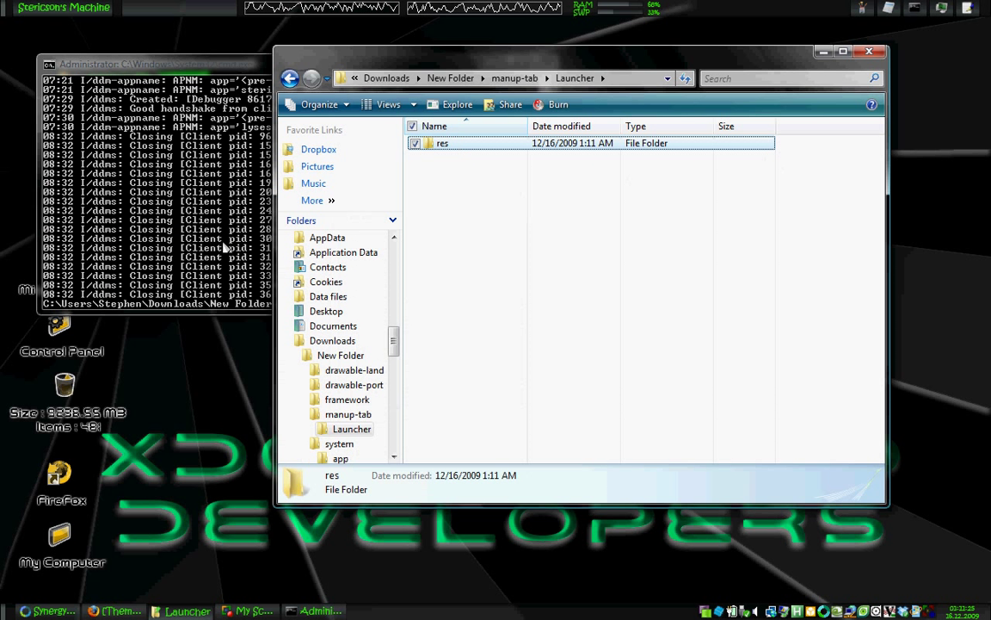
double_click(441, 143)
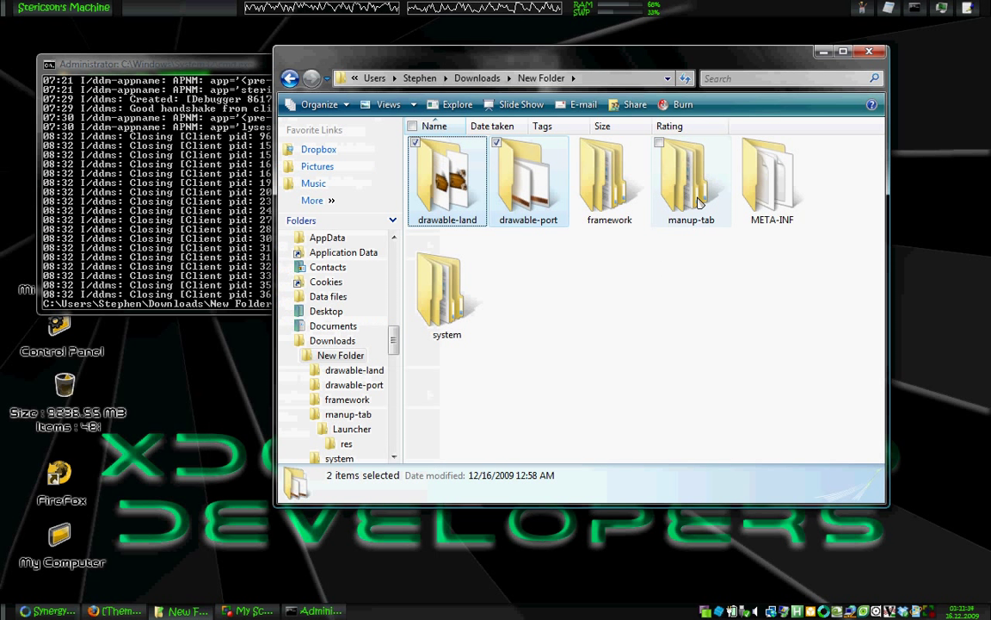
double_click(692, 172)
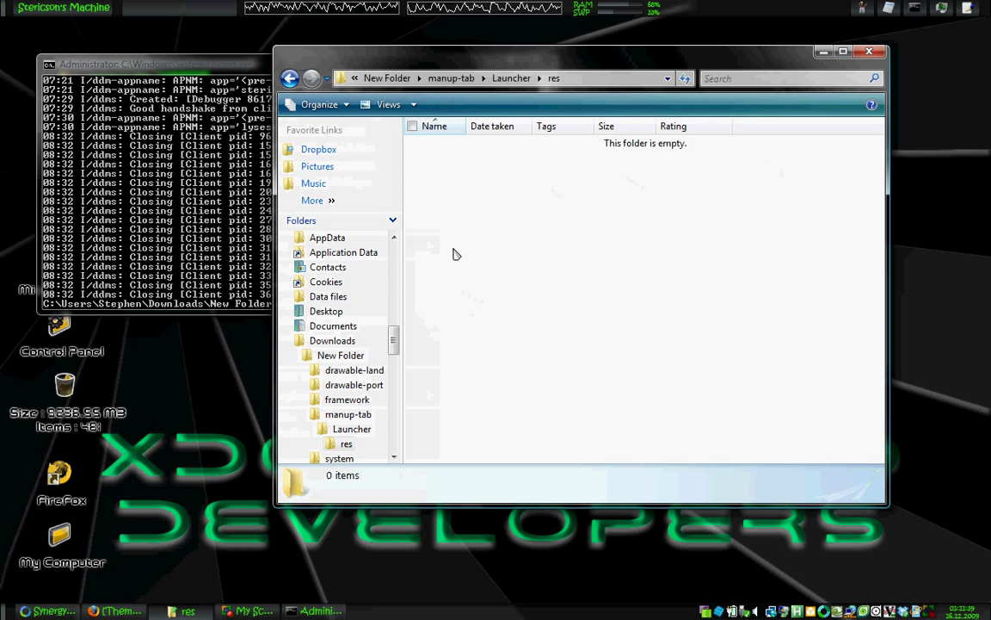
- Paste the copied drawable-land and drawable-port folders into Launcher\res
right_click(457, 255)
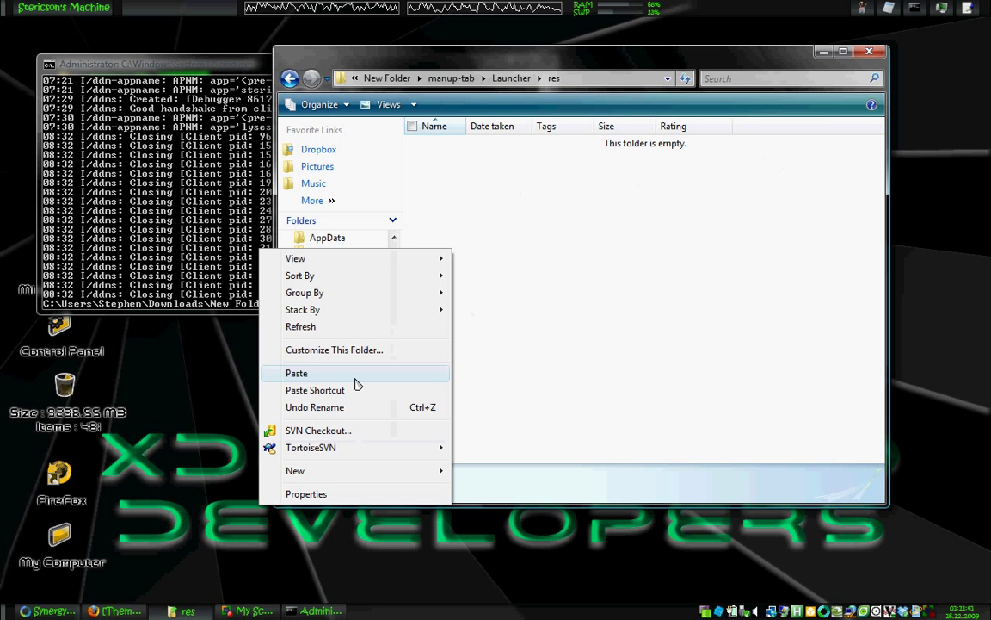
click(296, 371)
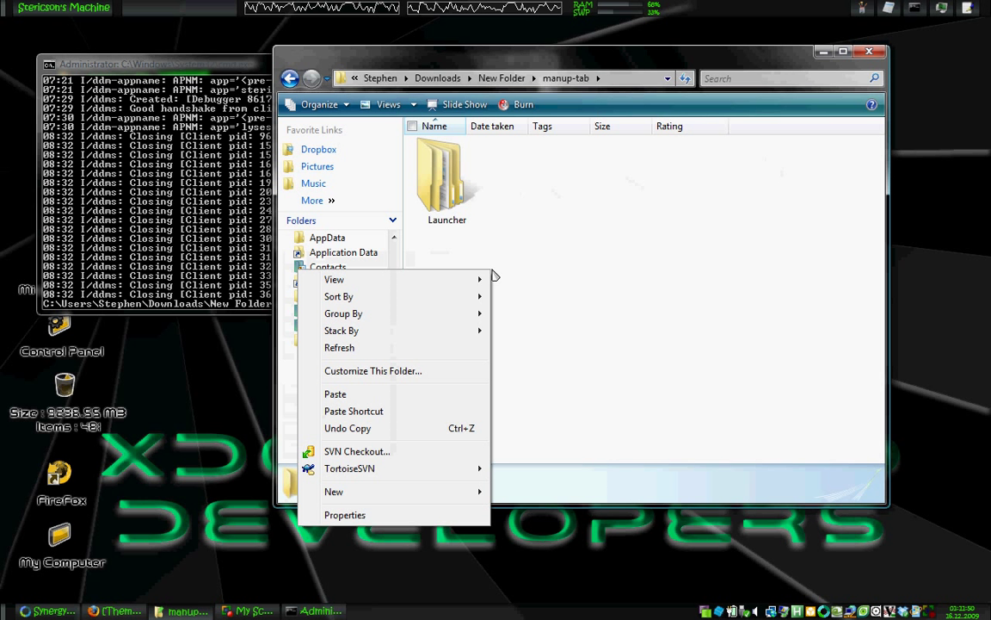
- Create a new text document named manup-tab.thm and open it in TextPad
click(334, 492)
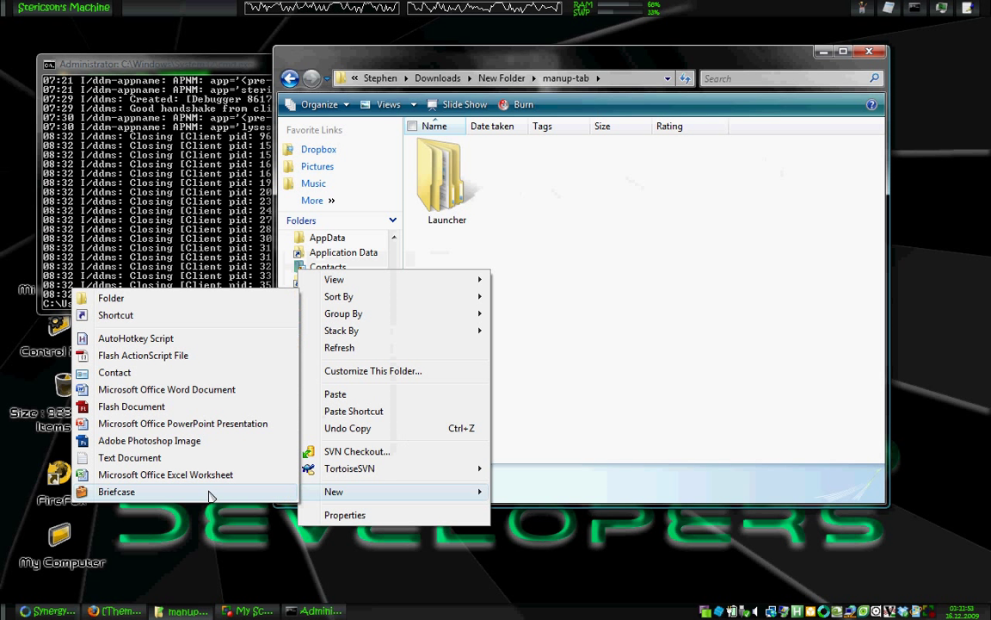
click(130, 458)
text(manup-tab.thm)
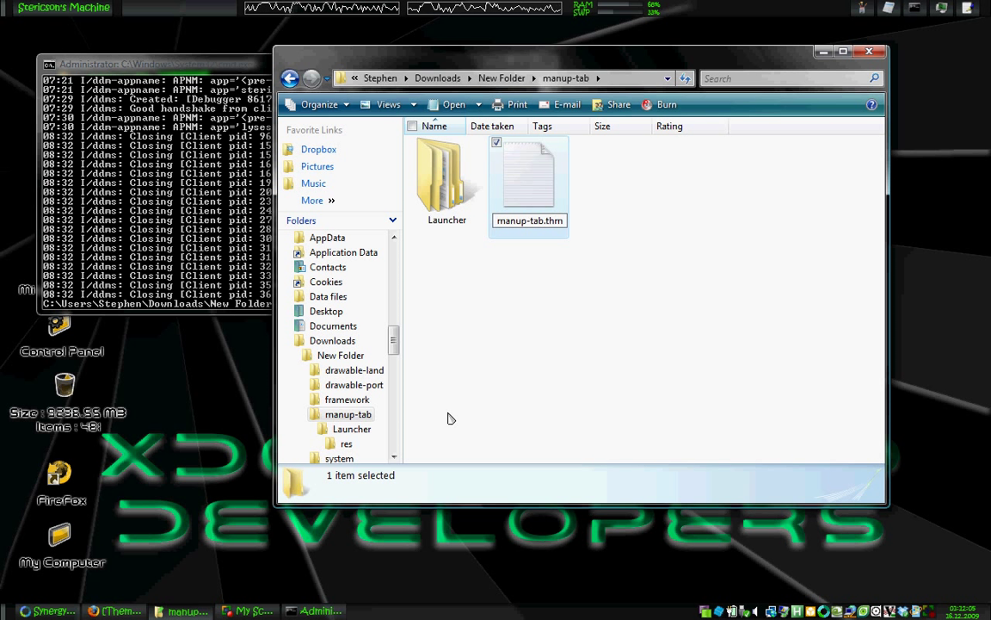
click(528, 175)
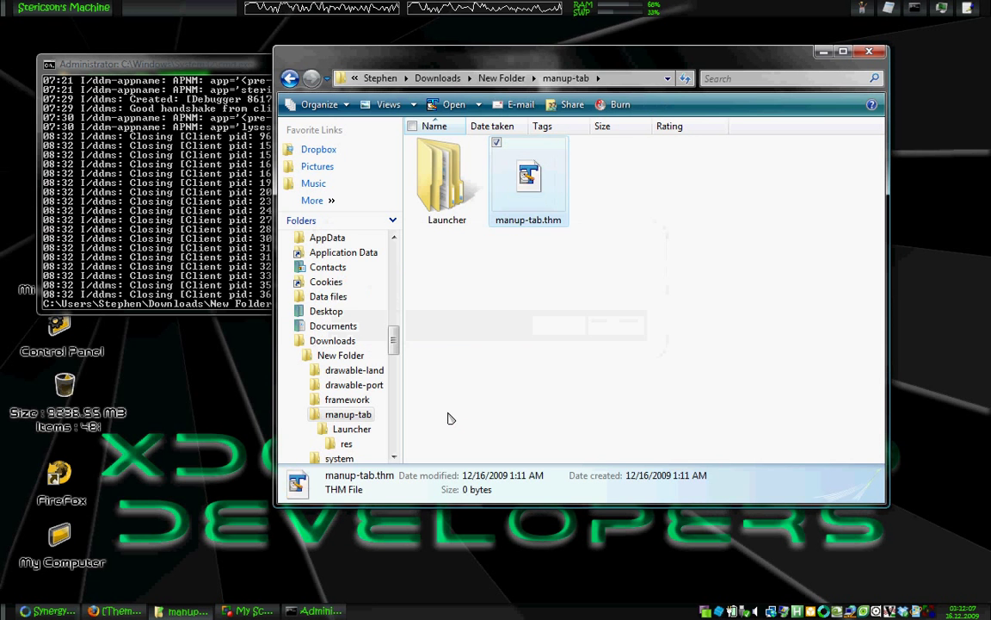
double_click(528, 175)
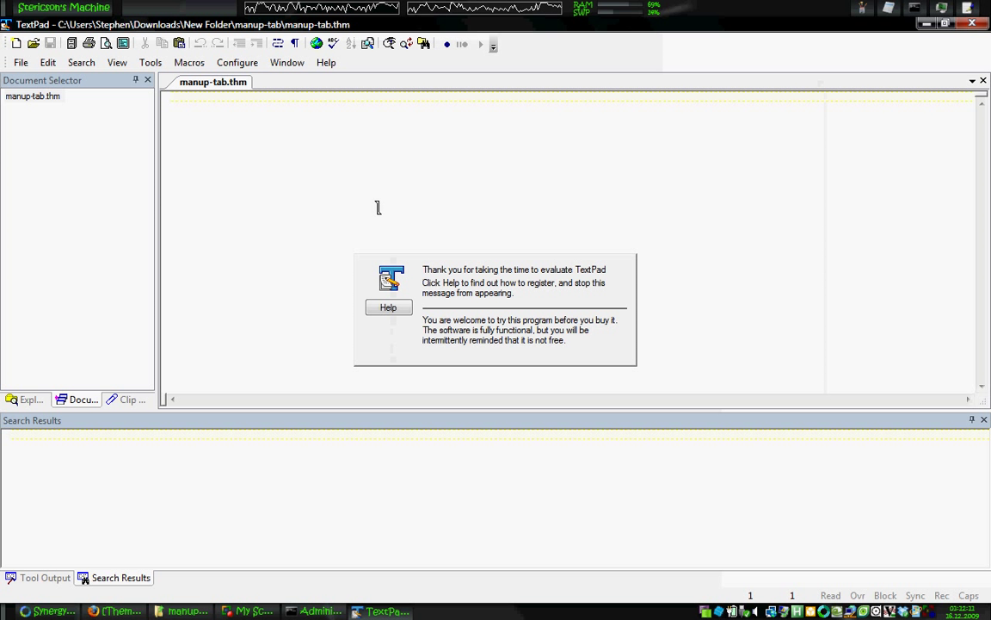
- Write the header lines: any ROM, Launcher, /system path and 'Target apk is Launcher.apk'
text(Any VERSION)
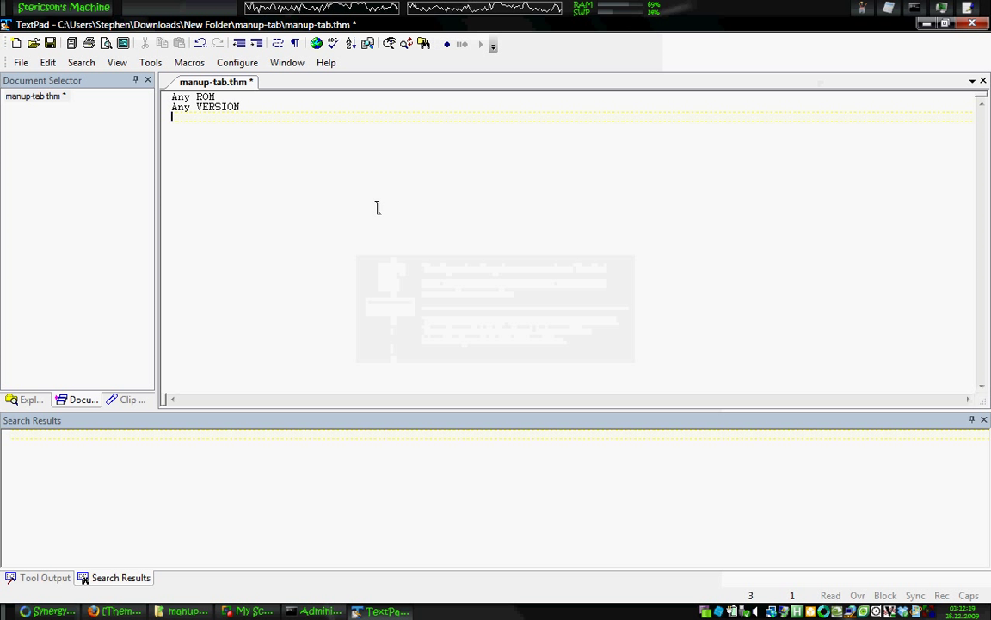
text(Launcher.apk)
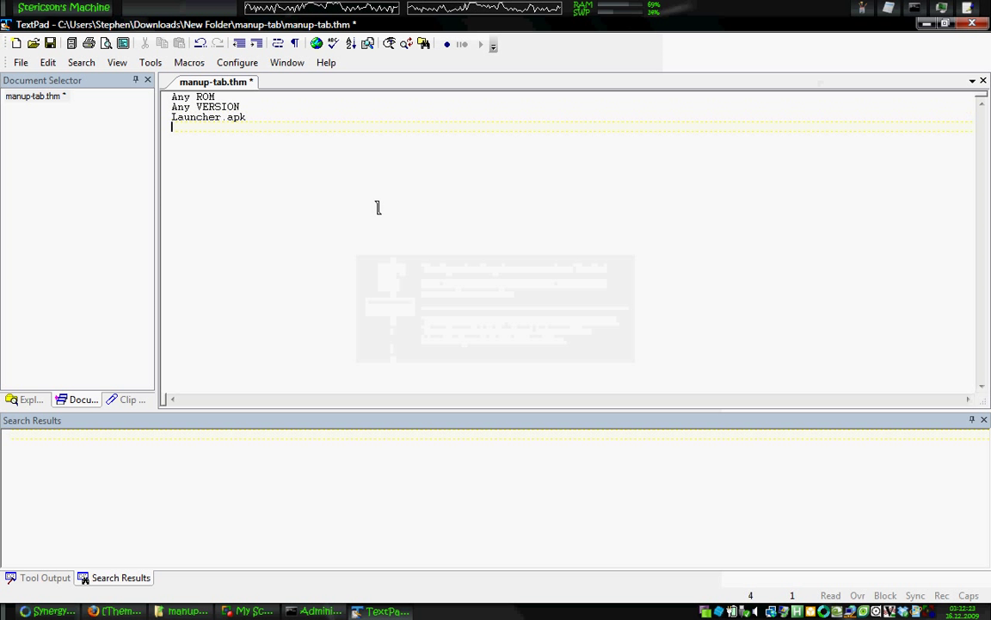
text(/system/app/)
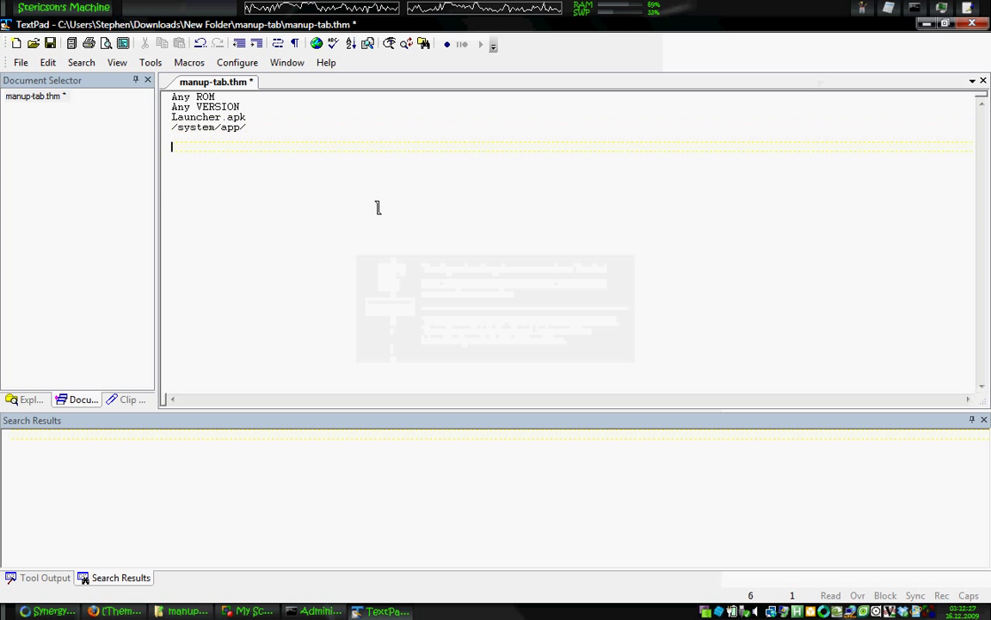
text(Ta)
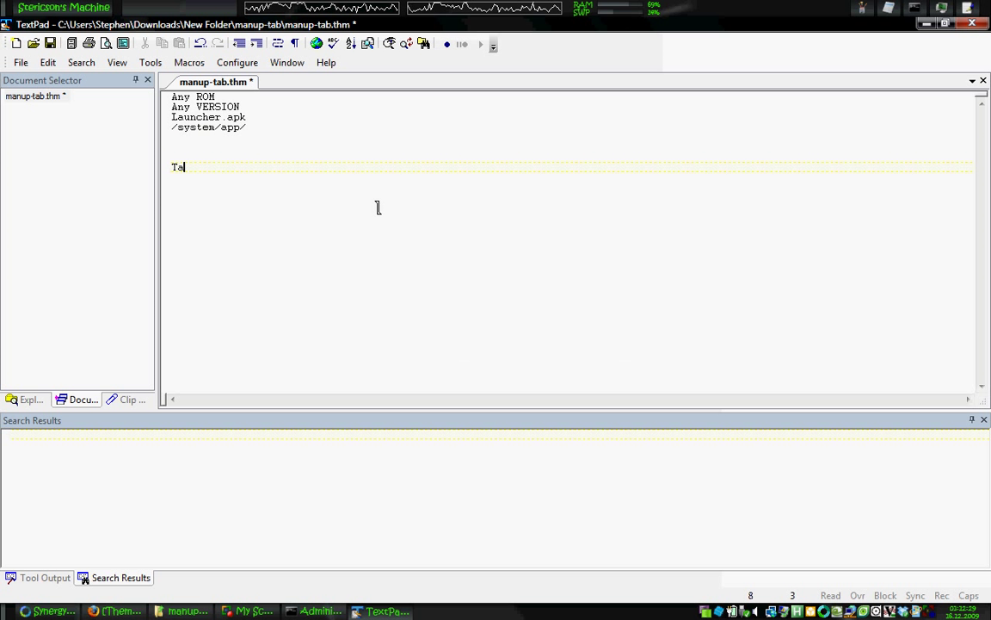
text(rget apk is)
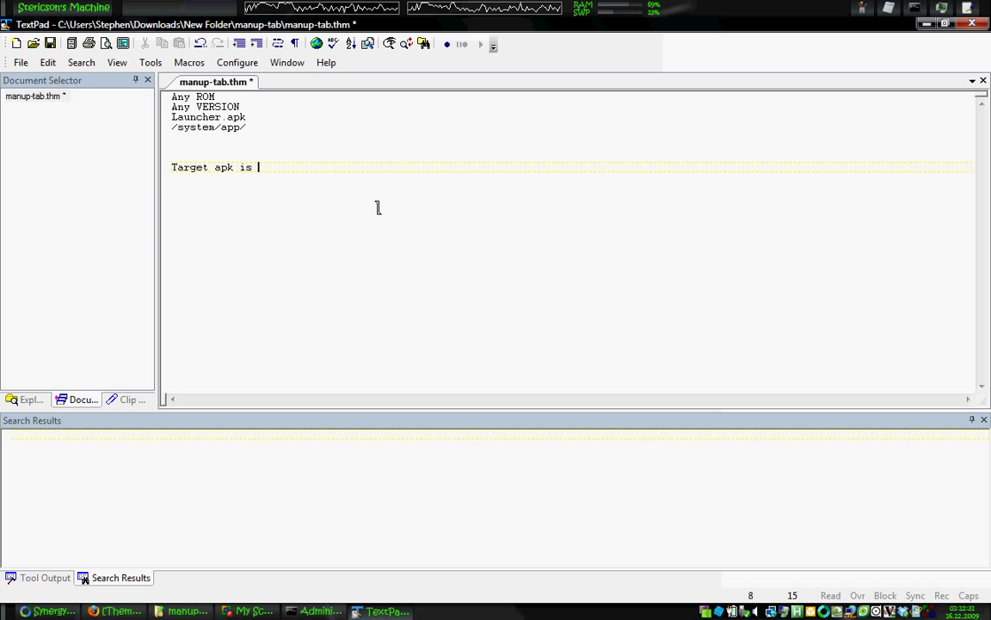
text(Launcher.apk)
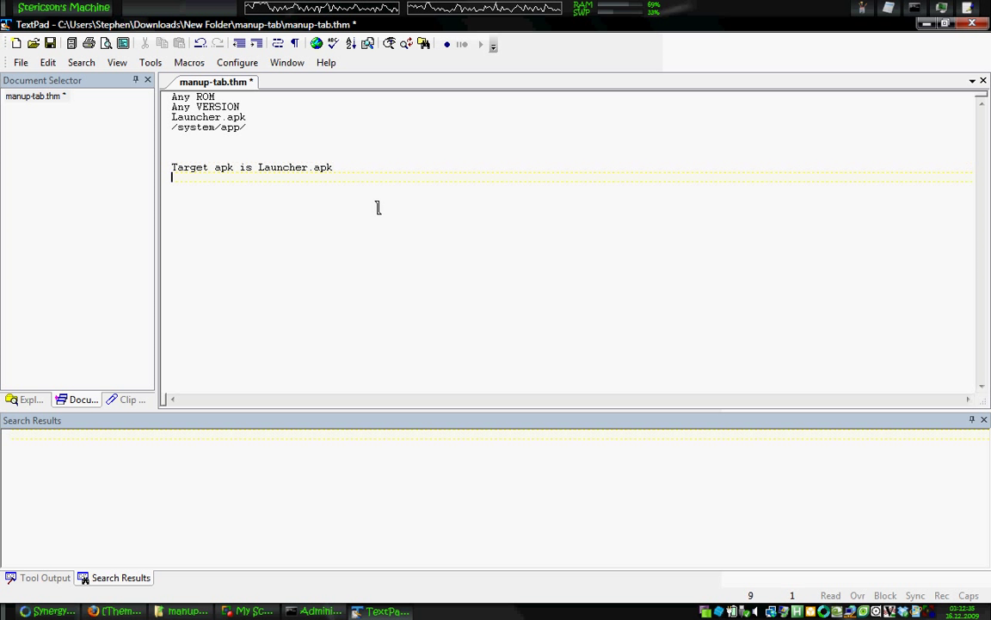
- Add 'Target path is /system/app/' and the closing 'Thanks Manup!' line
text(Target p)
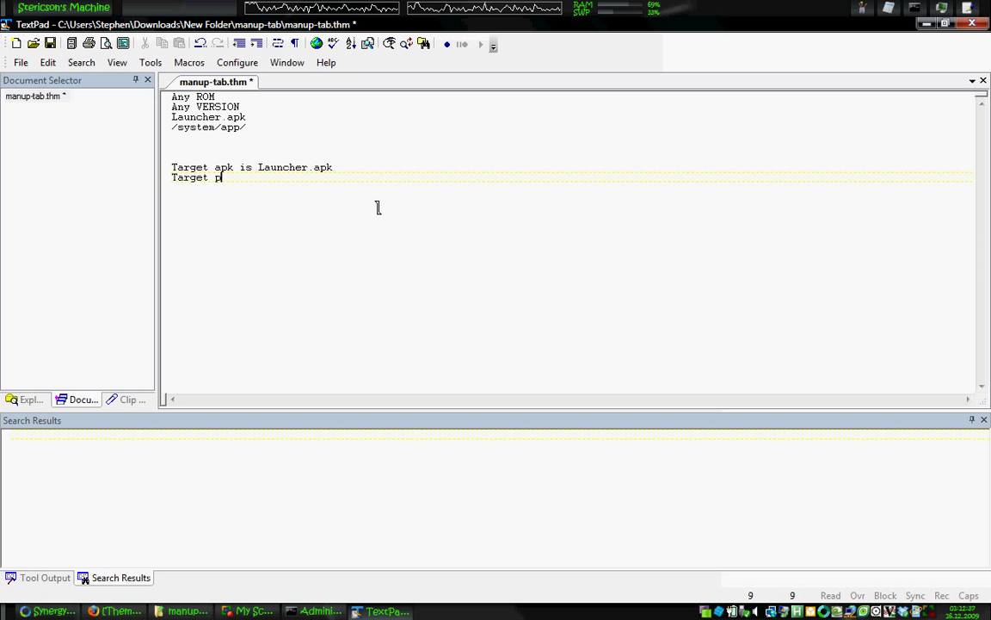
text(ath is /sy)
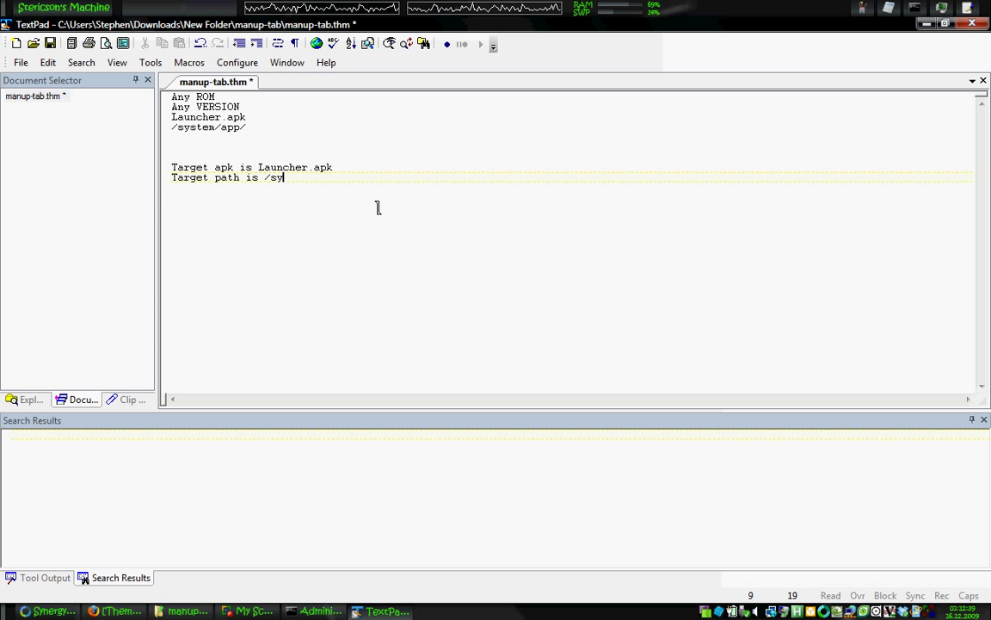
text(stem/app/)
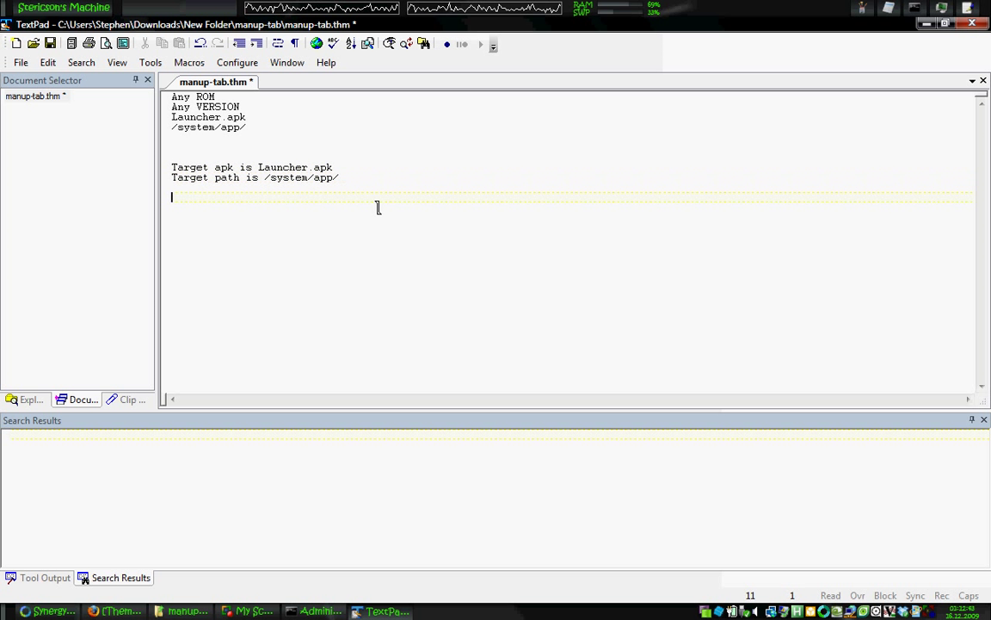
text(Thank)
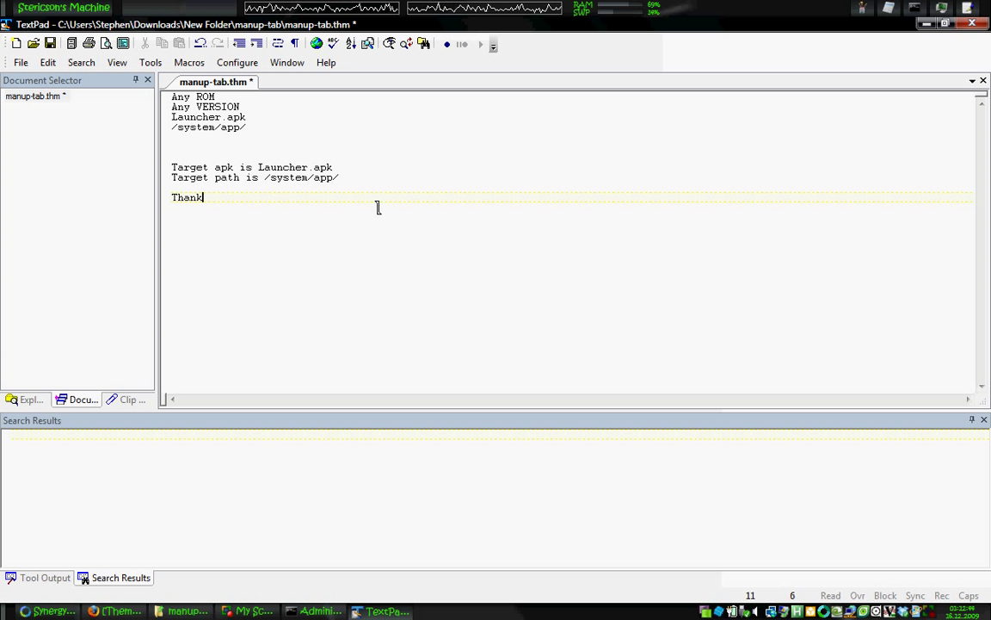
text(s Manup)
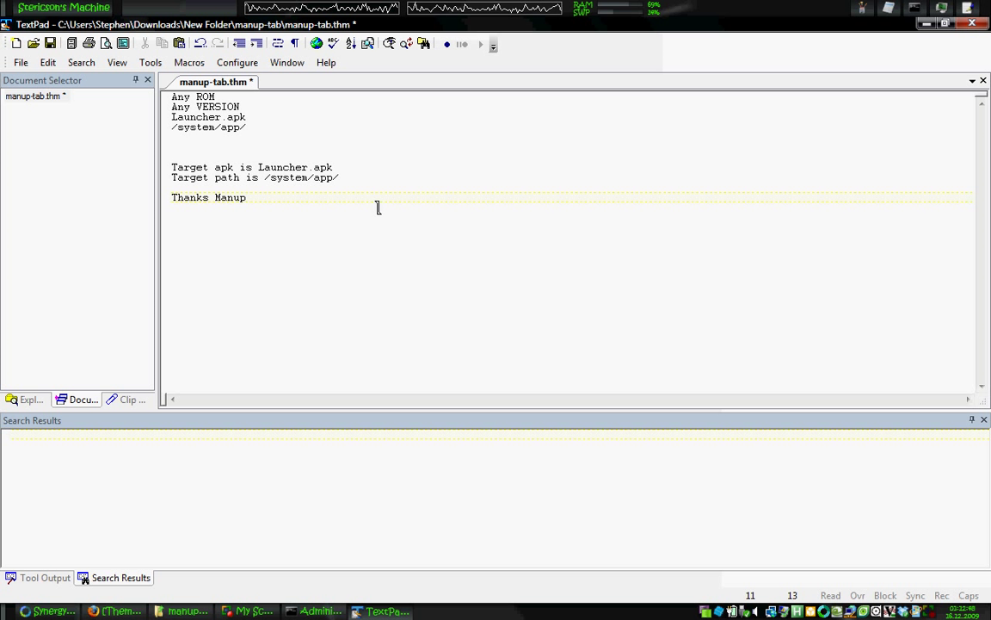
text(!)
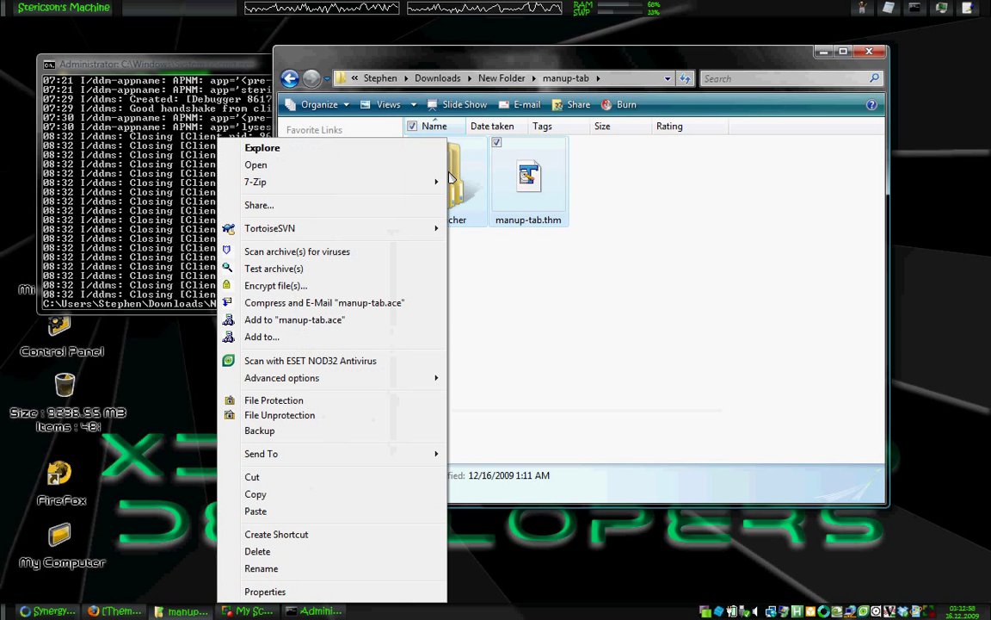
mouse_move(317, 205)
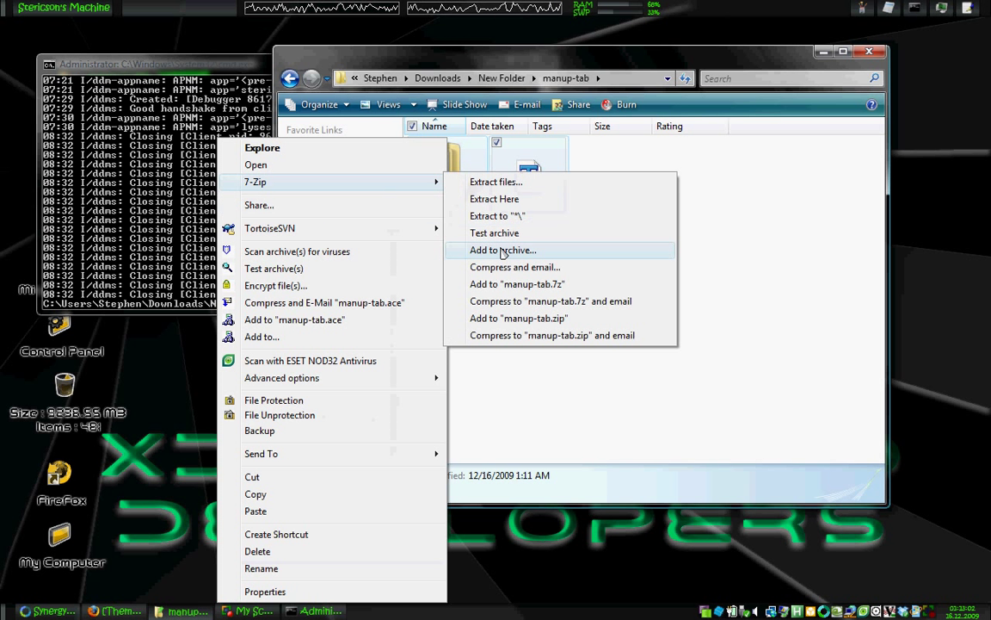
- Archive the selected theme files into manup-tab.zip with 7-Zip
click(503, 250)
text(adb push manup-tab.zip /sdcar)
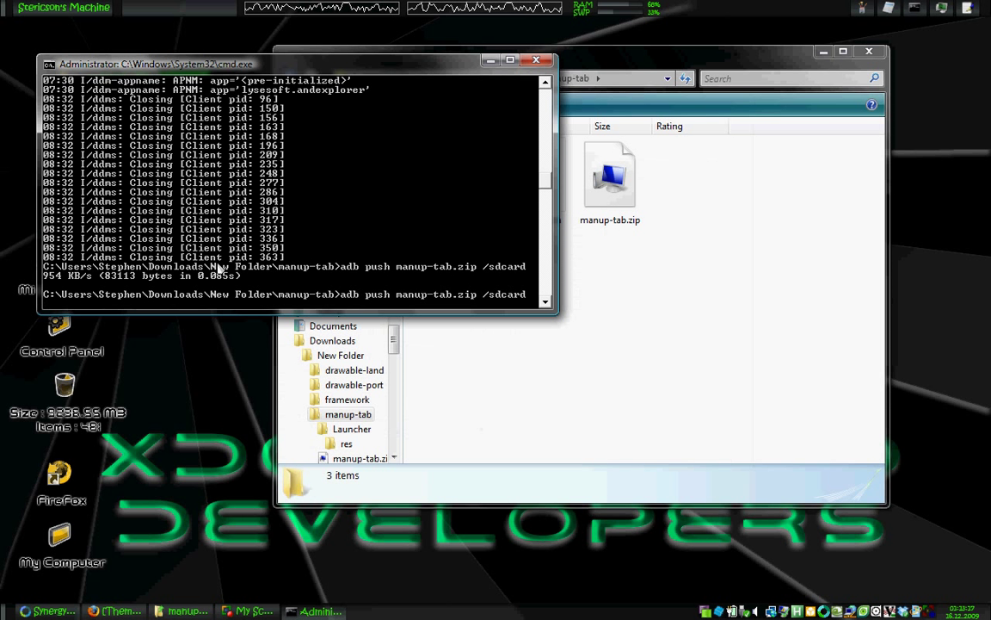
- Launch the Dalvik Debug Monitor with the ddms command
text(ddms)
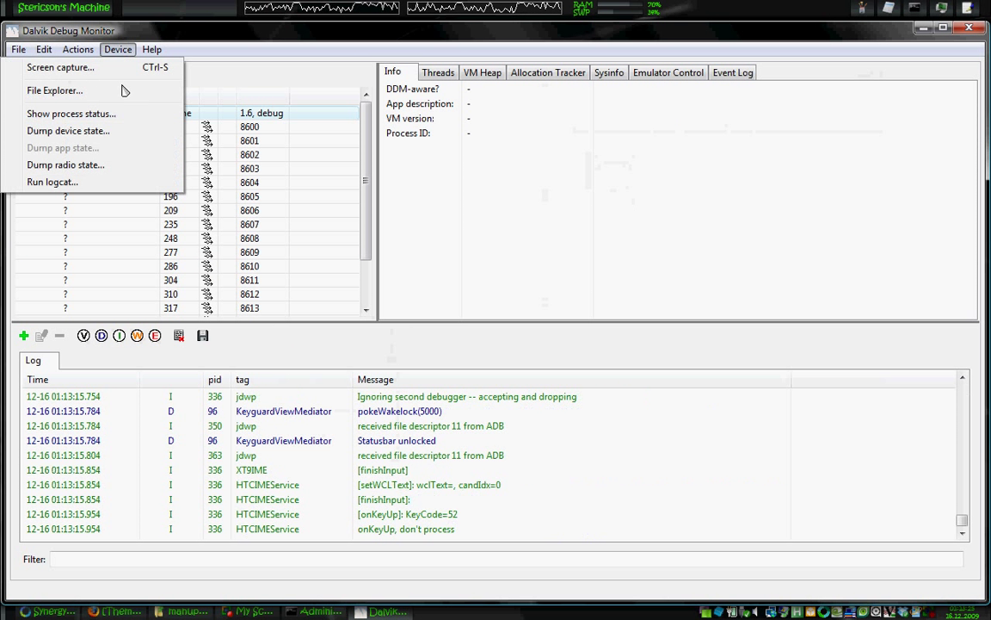
- Start Device > Run logcat, then stop it and close the log window
click(52, 182)
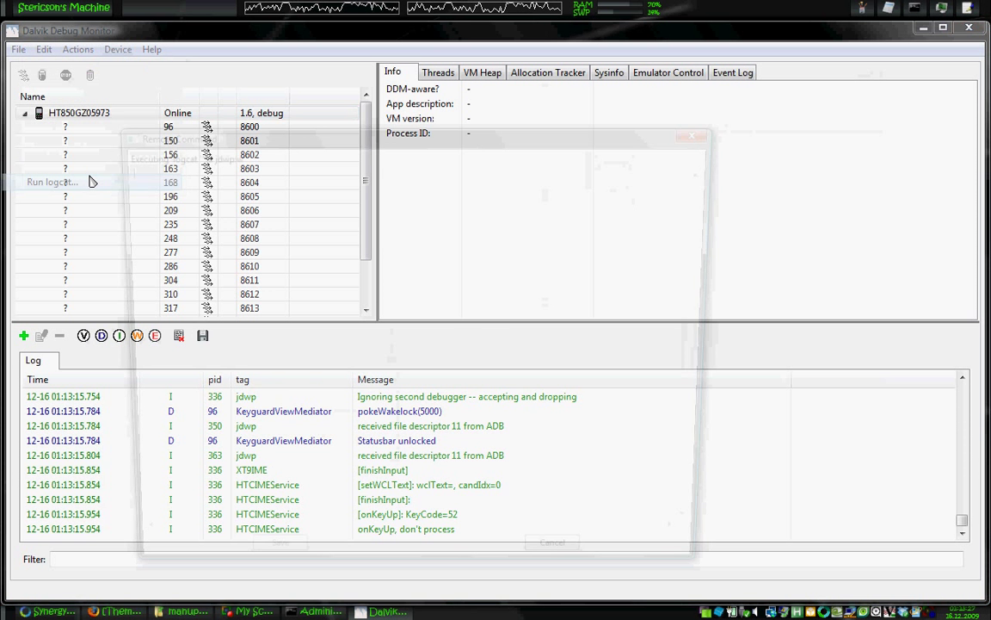
click(52, 183)
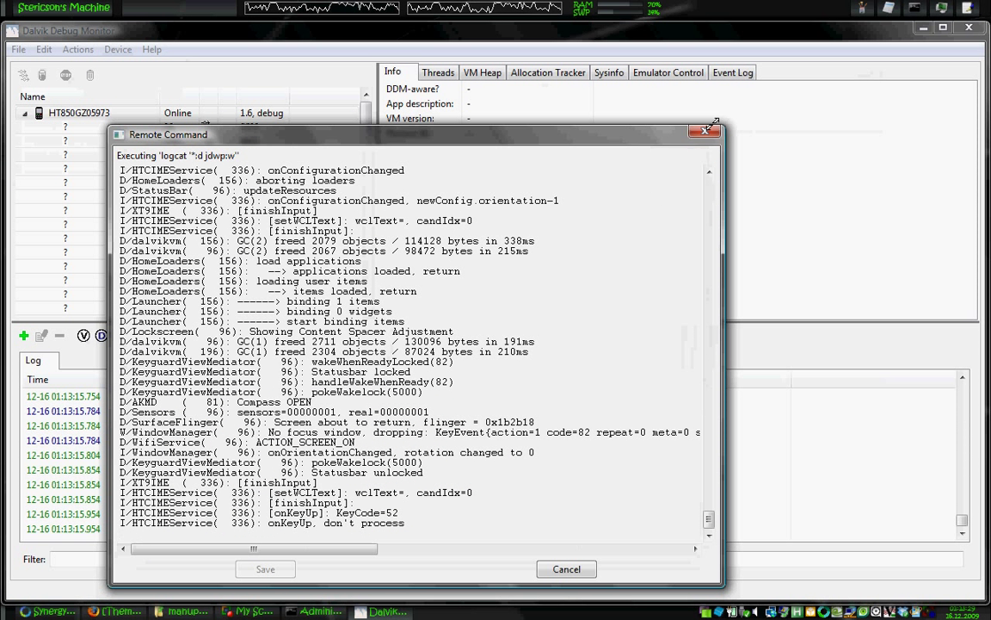
click(566, 568)
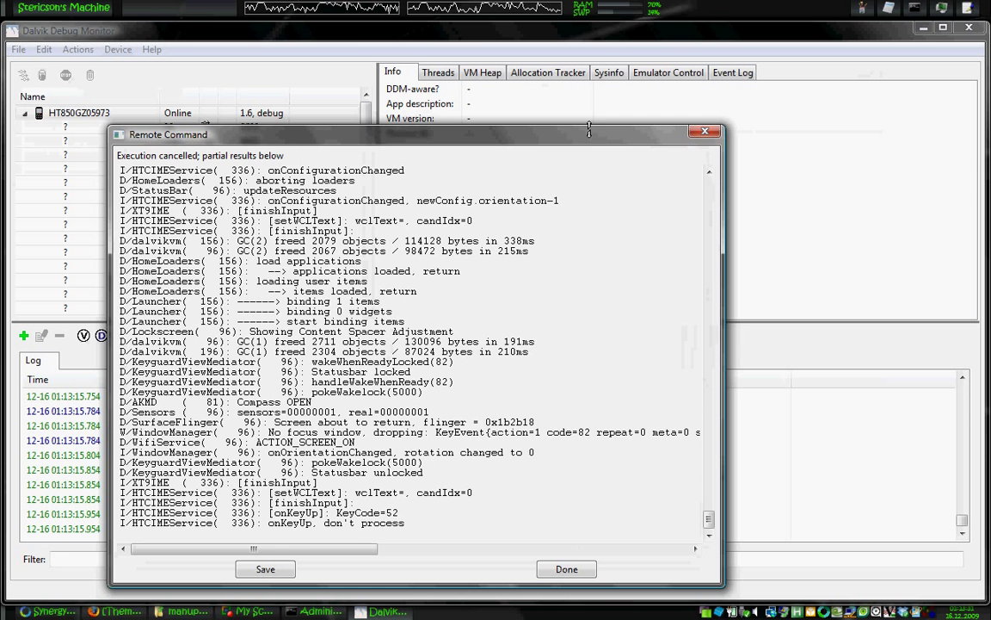
click(566, 568)
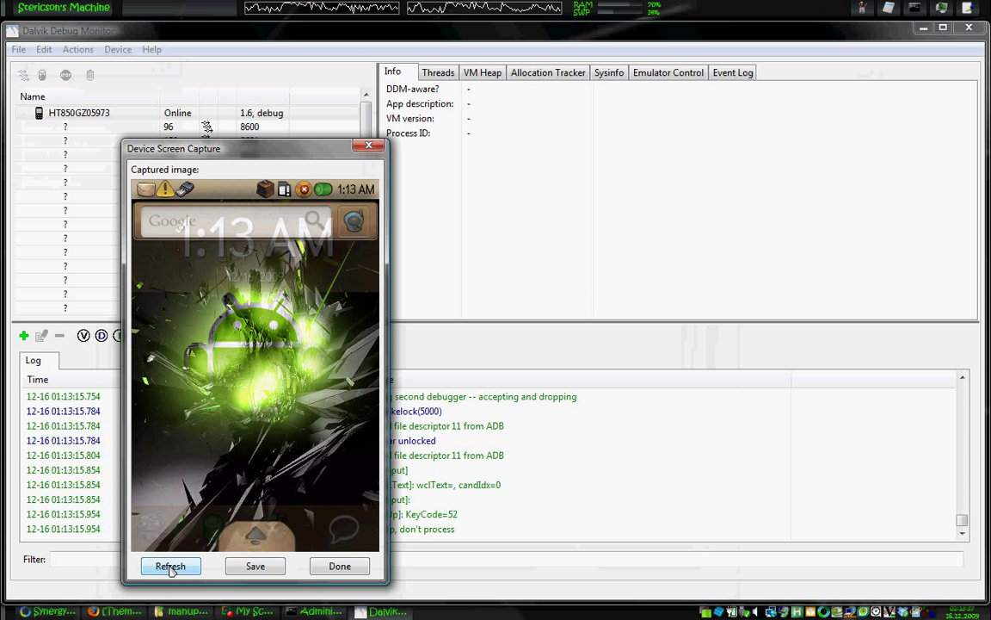
- Refresh the Device Screen Capture until the phone shows MetaMorph's Pick Theme screen
click(169, 565)
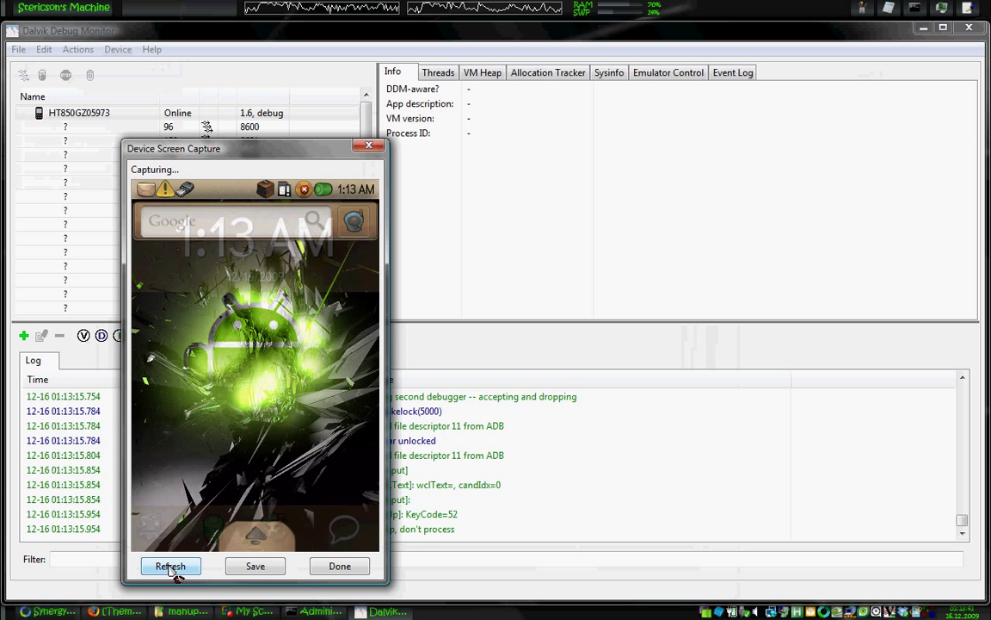
click(169, 564)
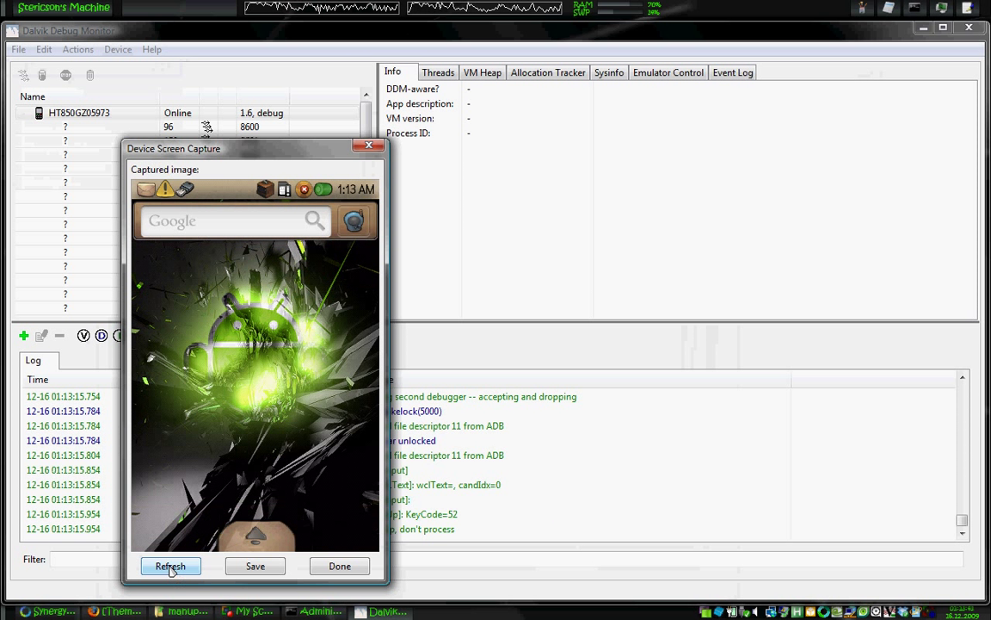
click(169, 565)
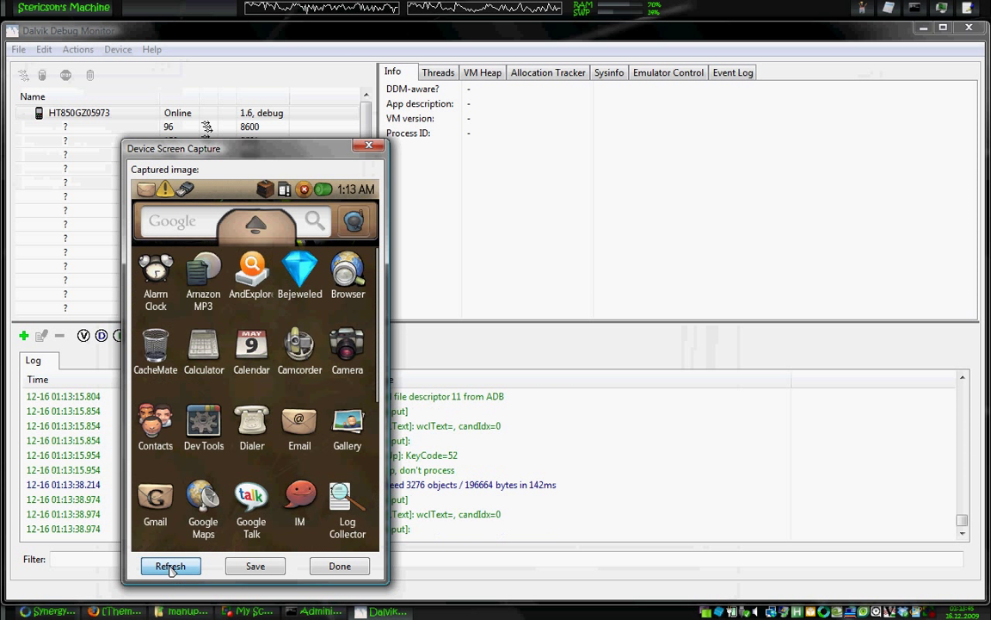
scroll(down, 3)
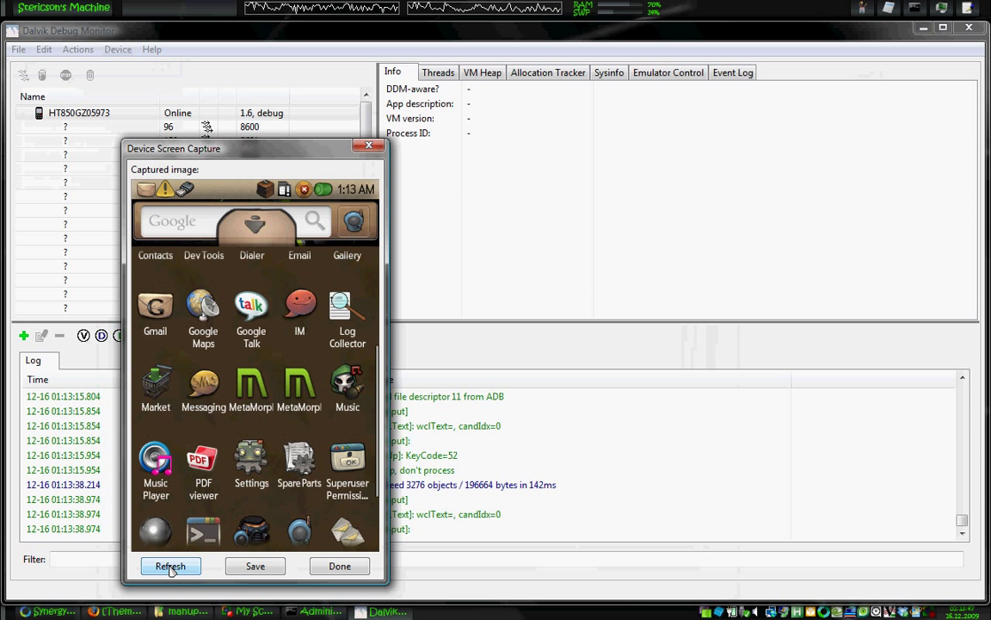
click(169, 565)
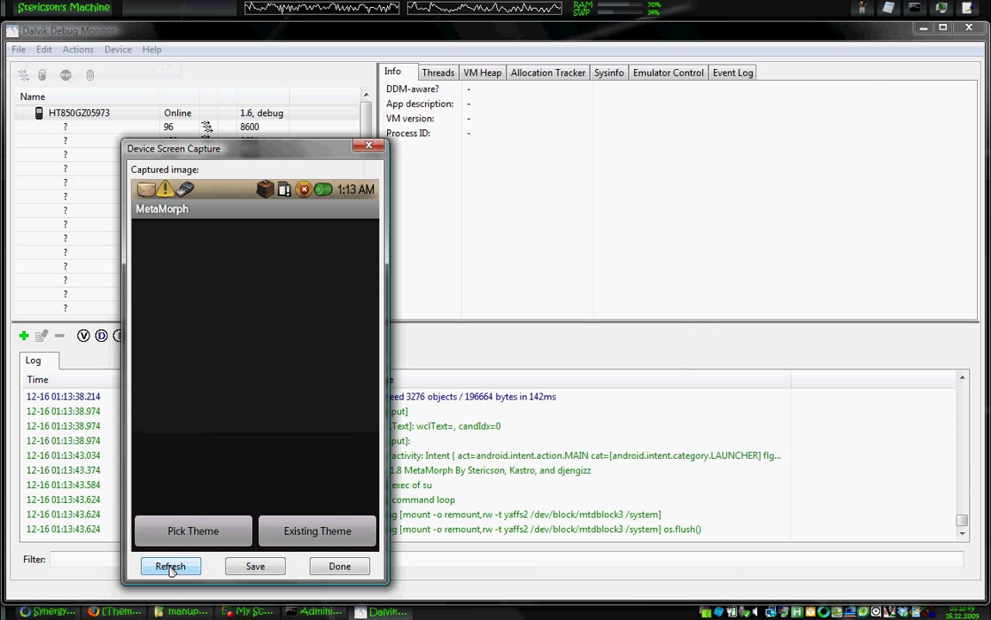
- Refresh the capture until MetaMorph's update-or-replace prompt for the existing manup-tab.zip appears
click(169, 564)
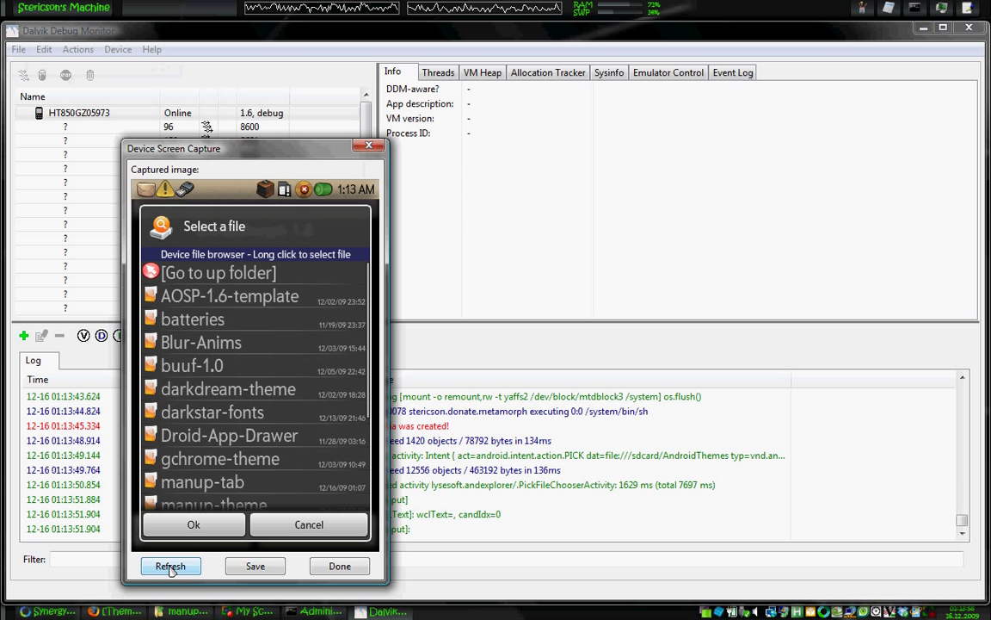
click(169, 565)
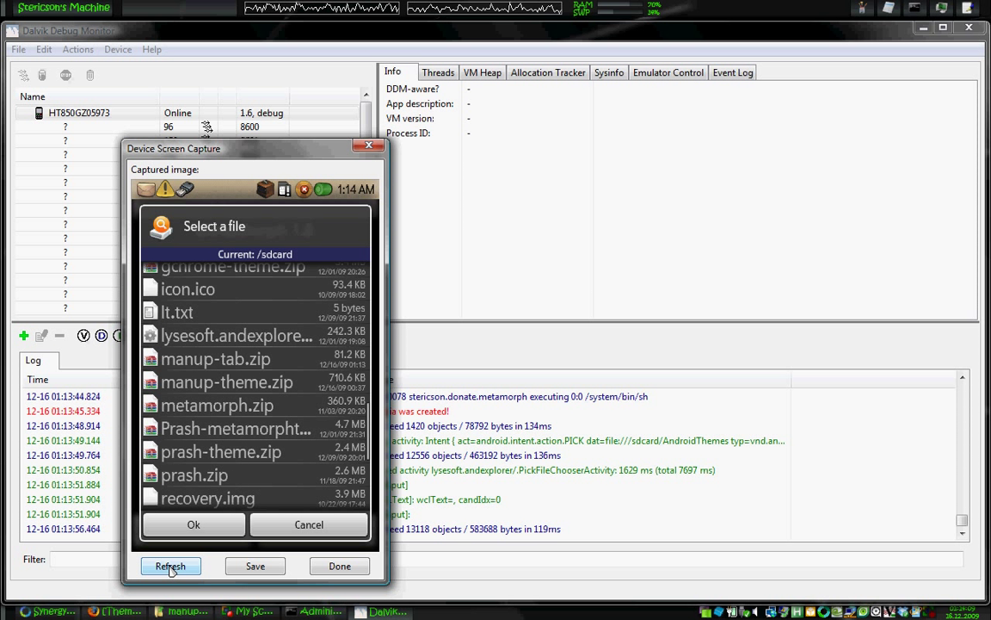
click(215, 360)
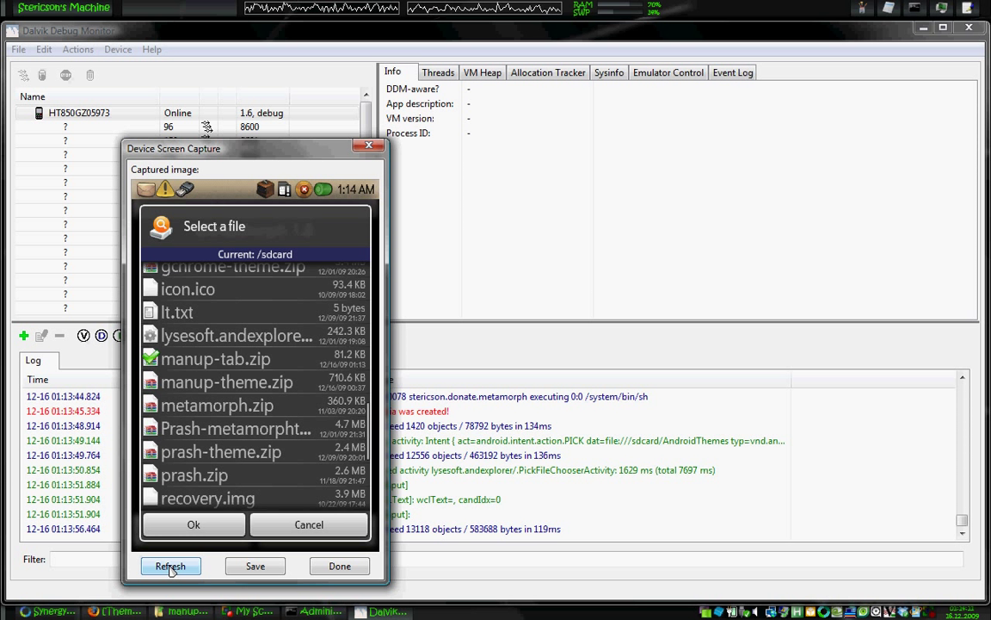
click(169, 564)
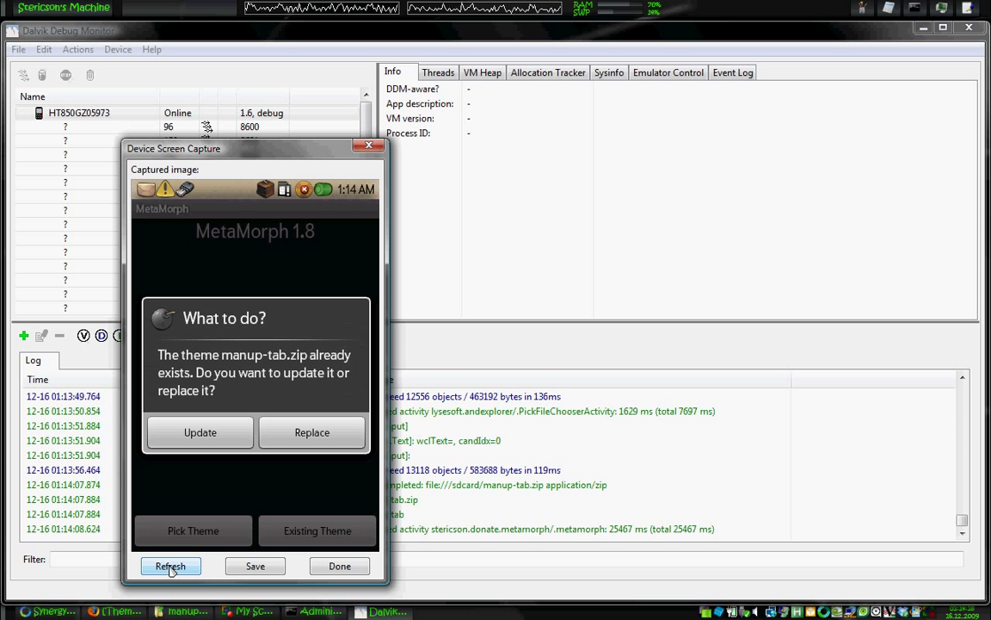
- Refresh the capture until MetaMorph shows 'Apply it!' for the Launcher.apk sub-theme to /system/app/
click(169, 565)
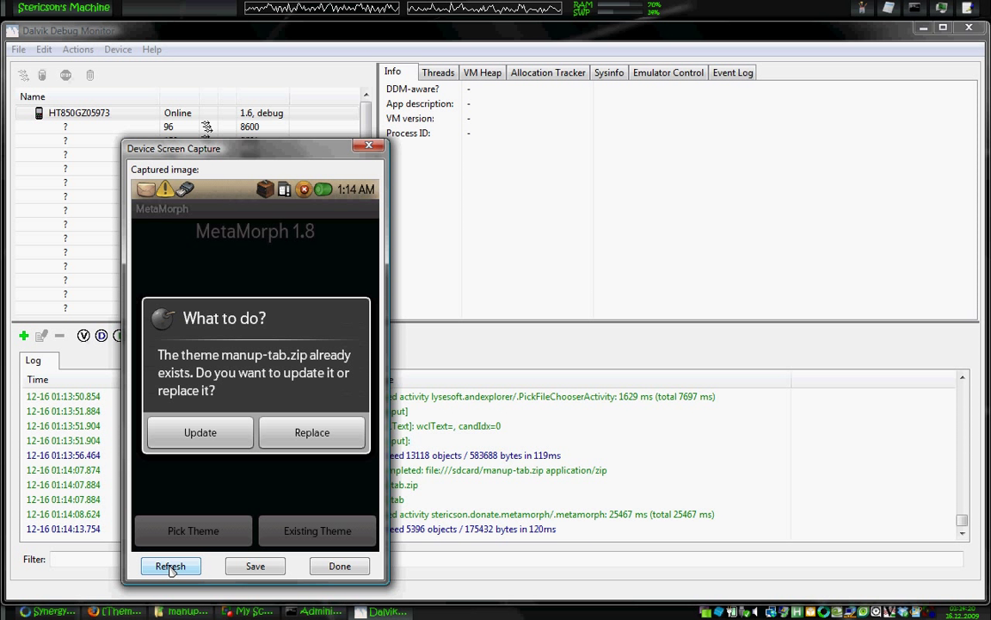
click(311, 432)
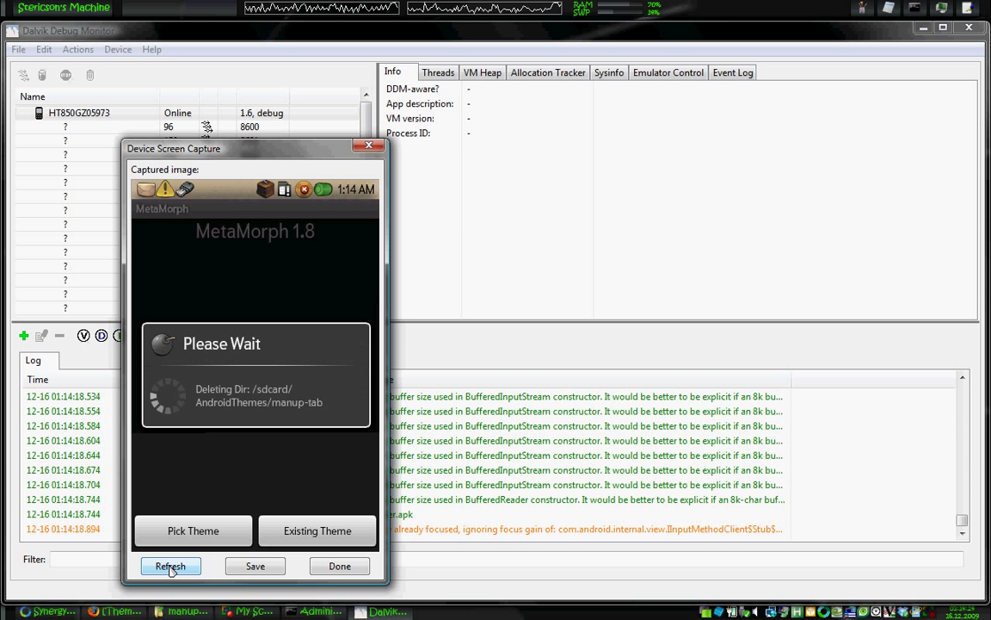
click(170, 564)
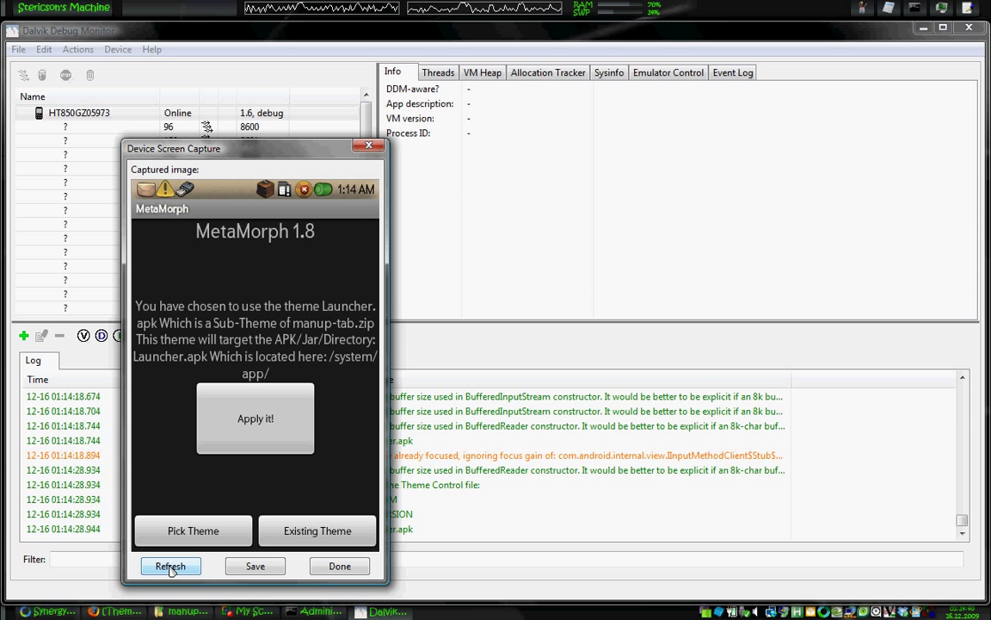
- Refresh the Device Screen Capture while MetaMorph applies Launcher.apk until the phone screen shows blank
click(255, 419)
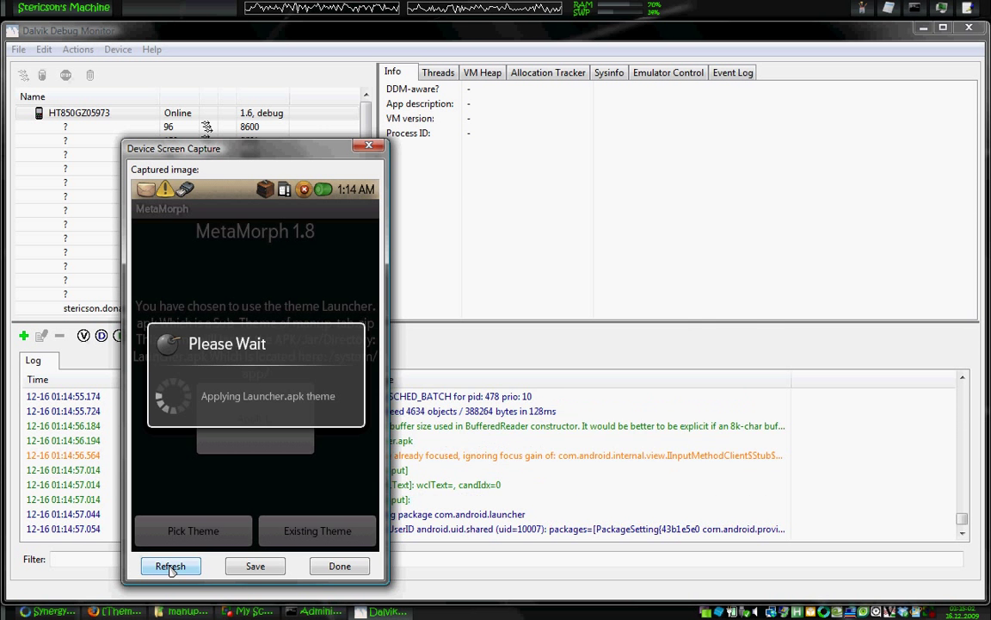
click(169, 565)
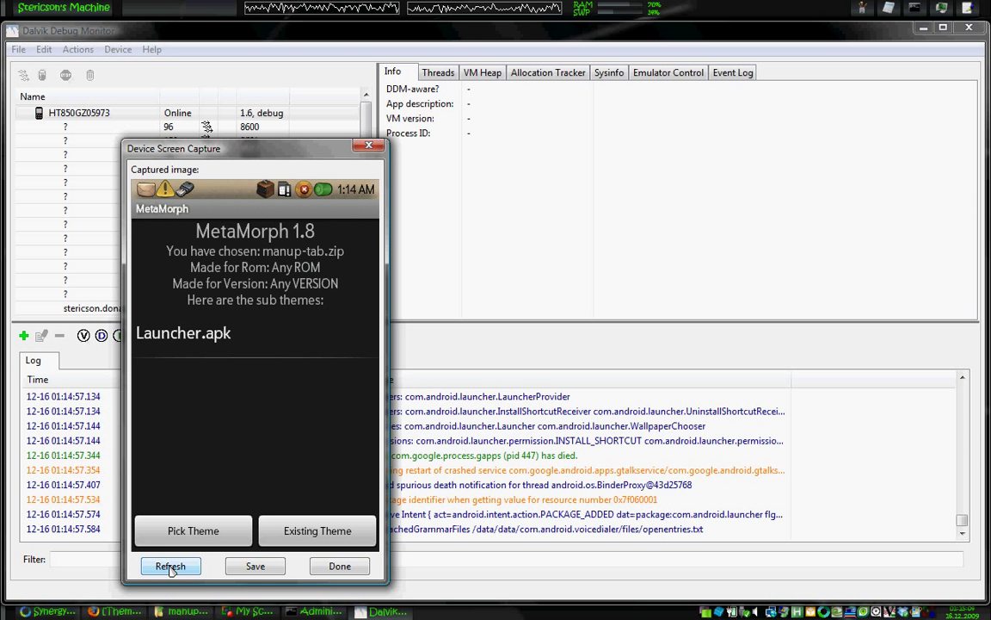
click(168, 565)
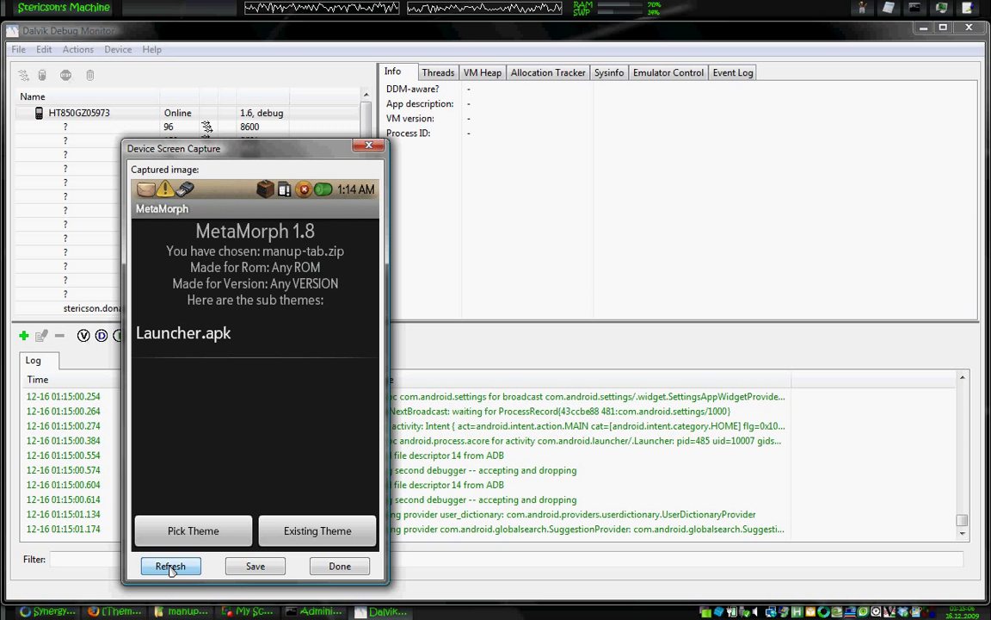
click(169, 564)
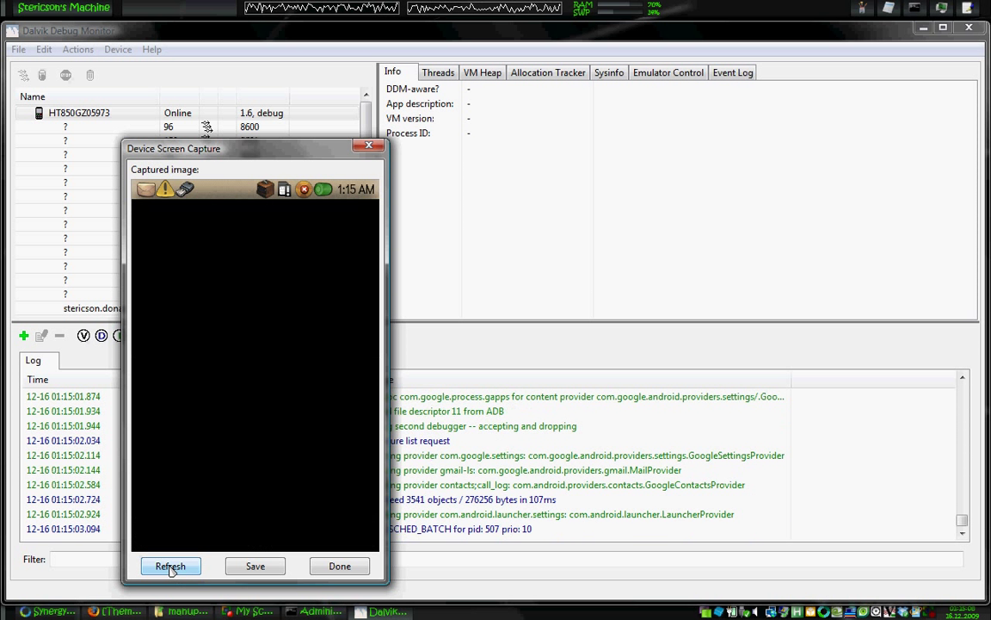
- Refresh the capture until the restarted launcher shows the new themed home screen
click(168, 565)
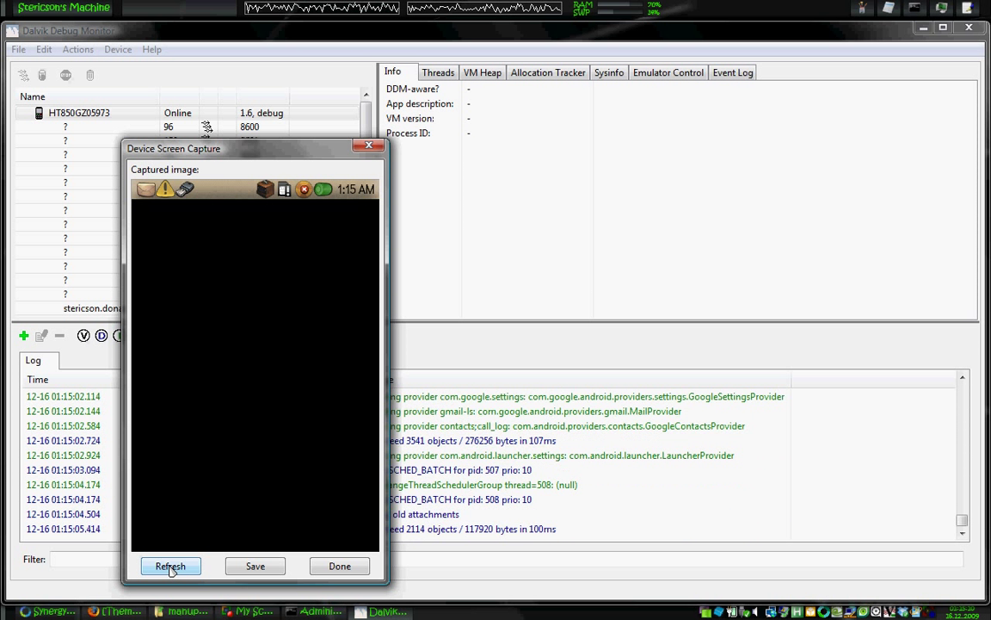
click(169, 565)
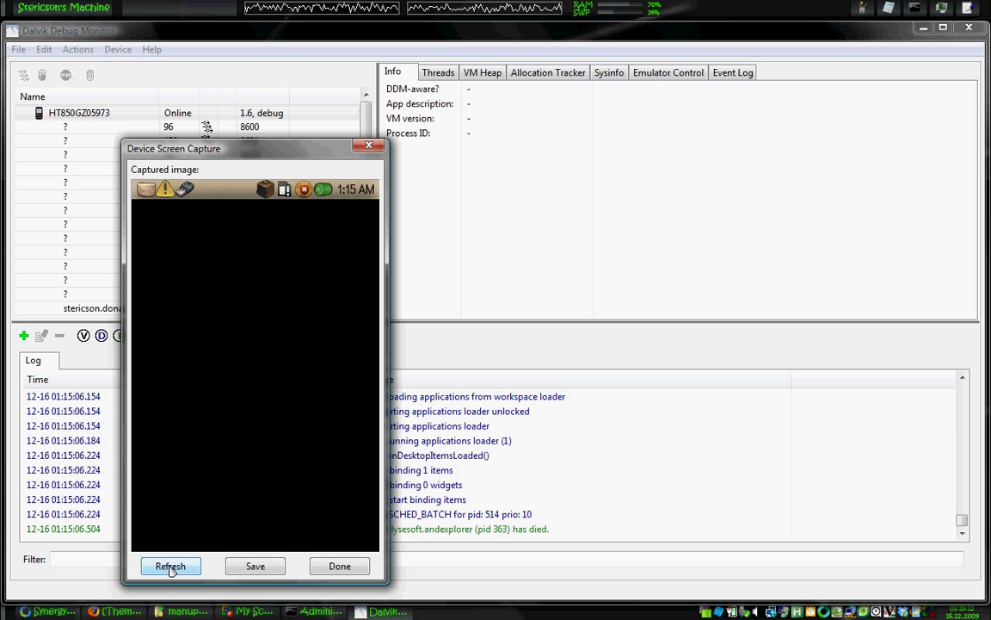
click(169, 564)
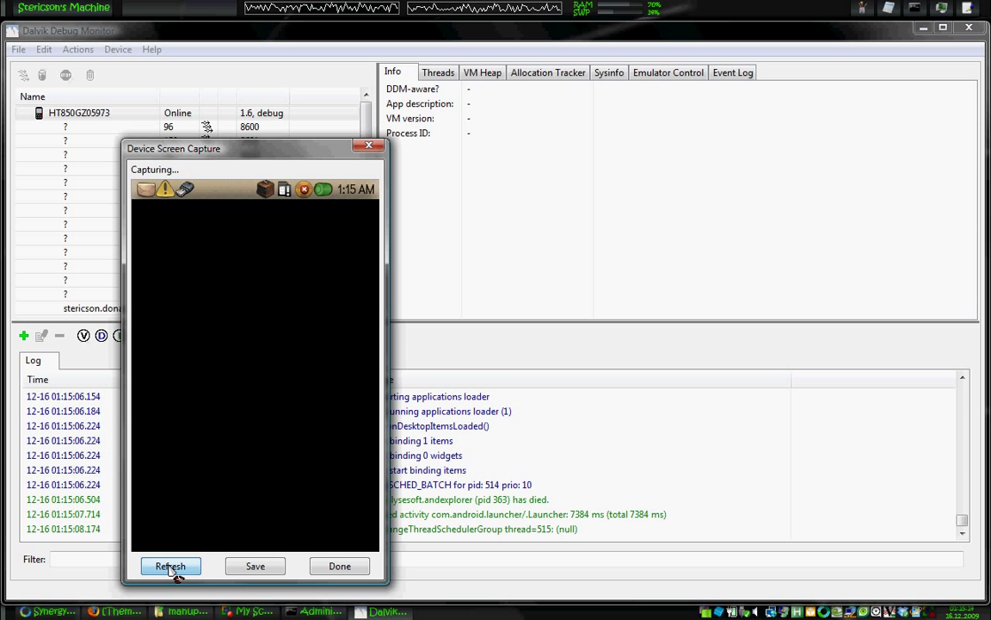
click(169, 564)
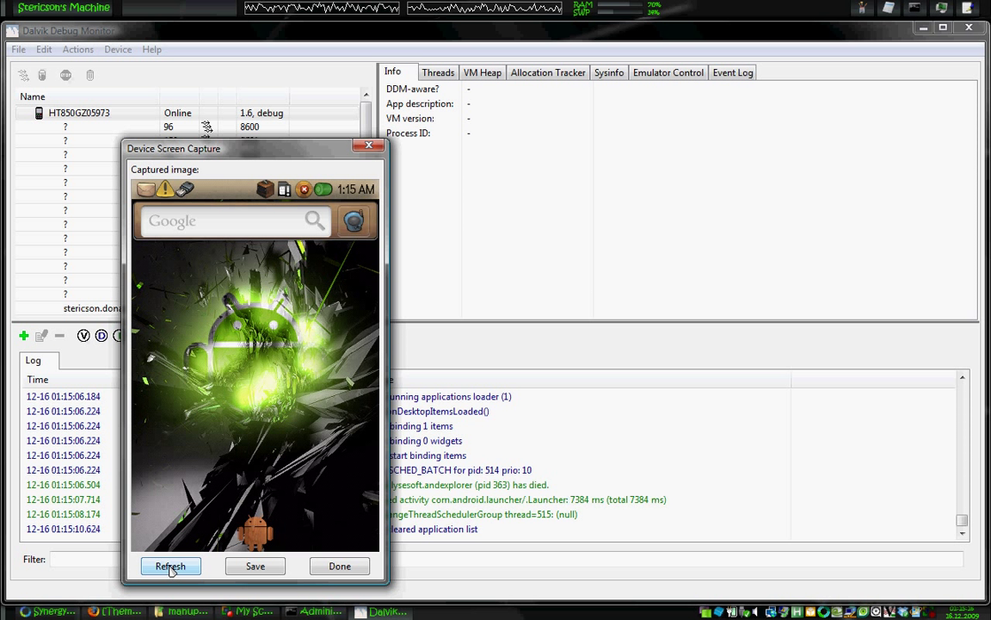
click(169, 564)
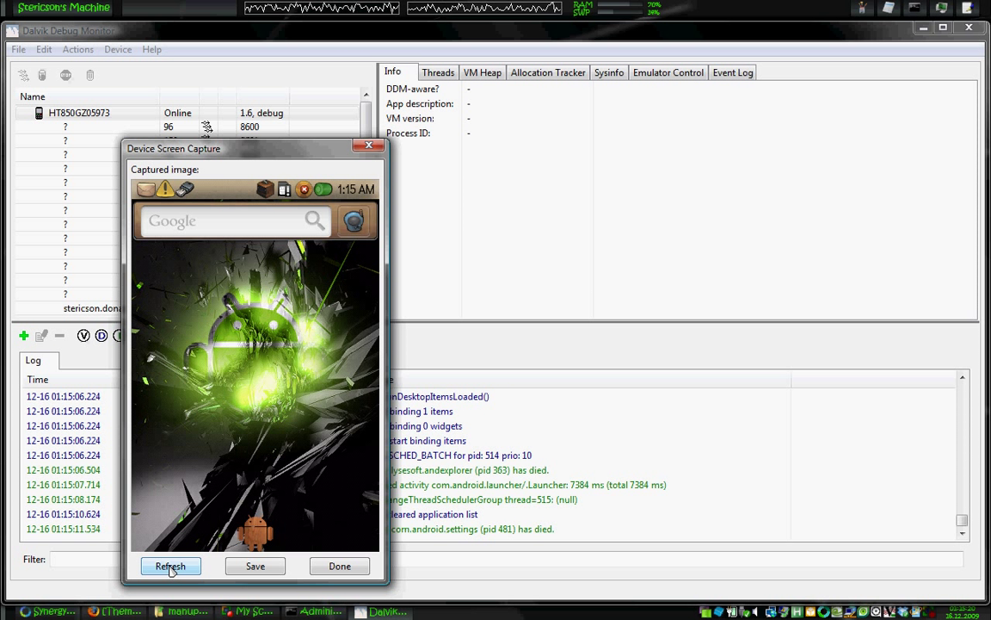
click(168, 565)
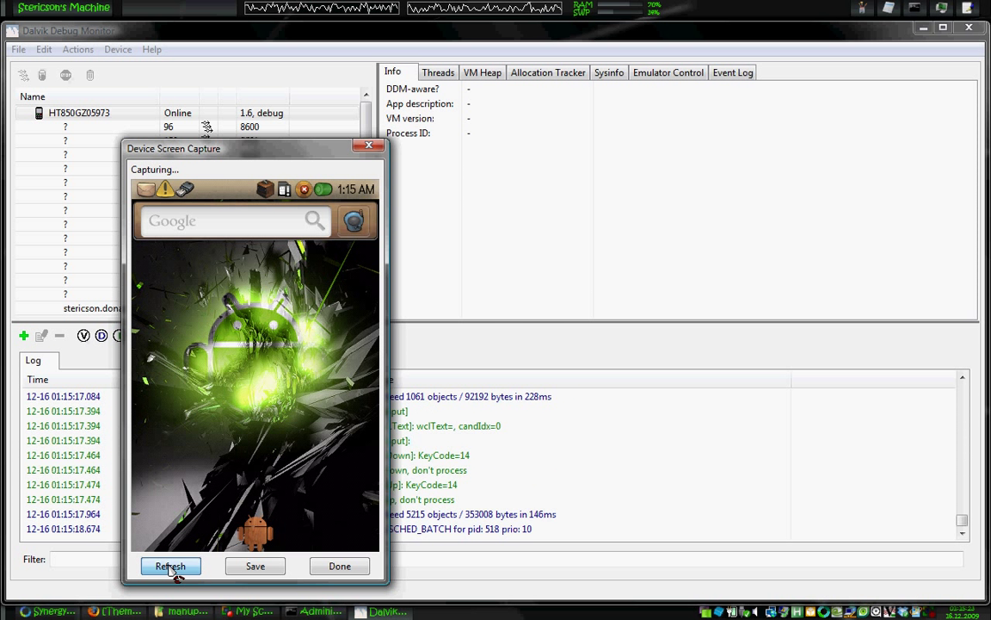
- Keep refreshing until the capture shows the app drawer open with vintage-styled icons
click(169, 564)
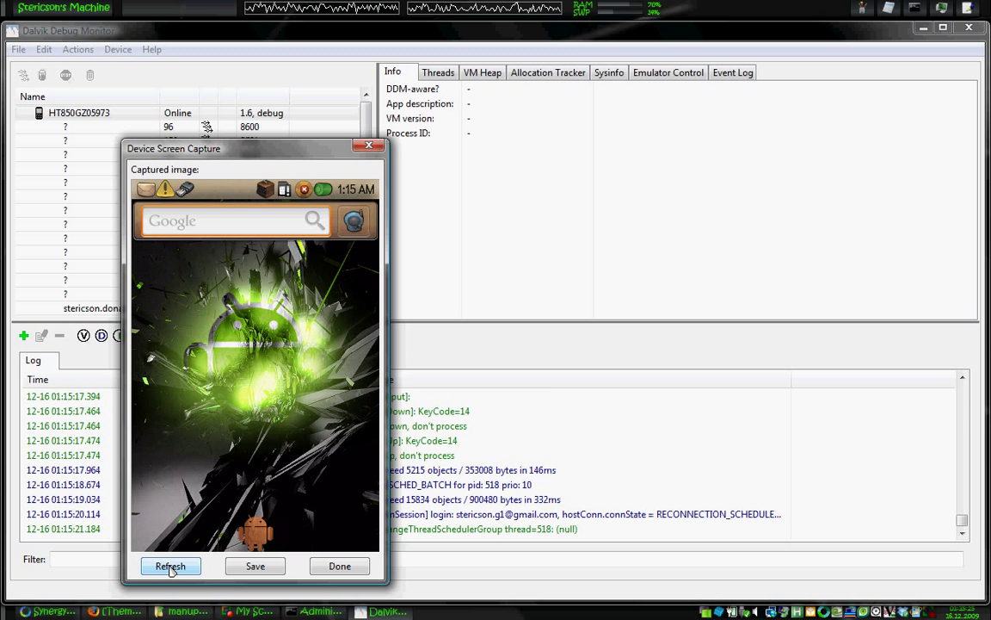
click(168, 564)
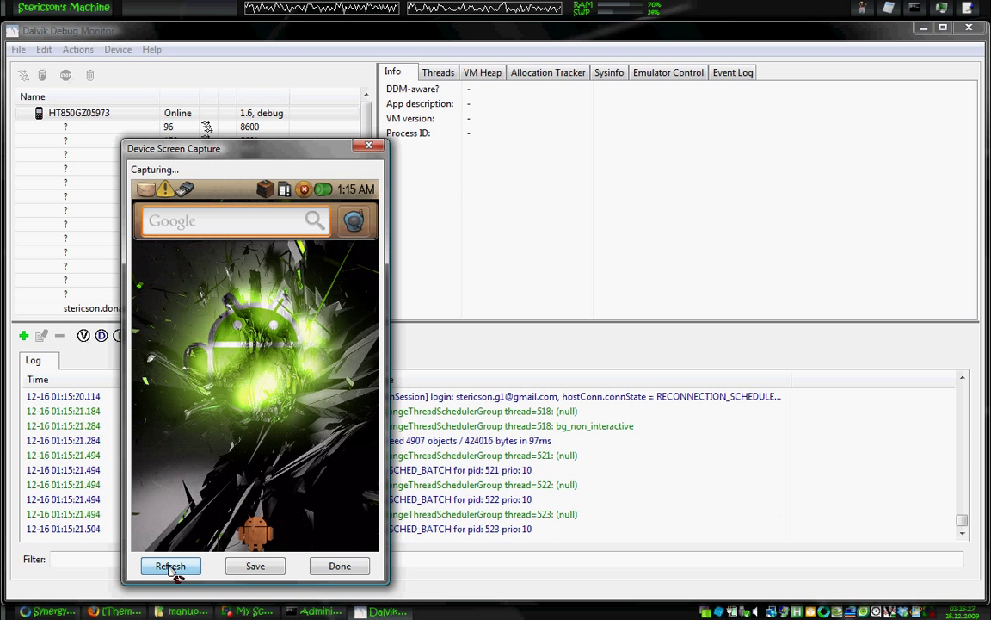
click(169, 565)
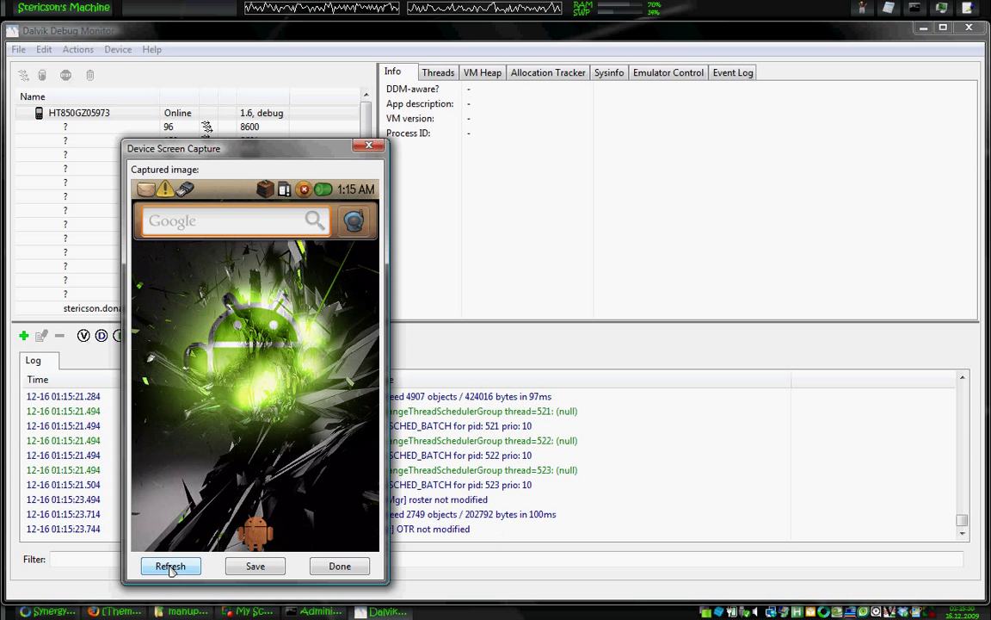
click(169, 565)
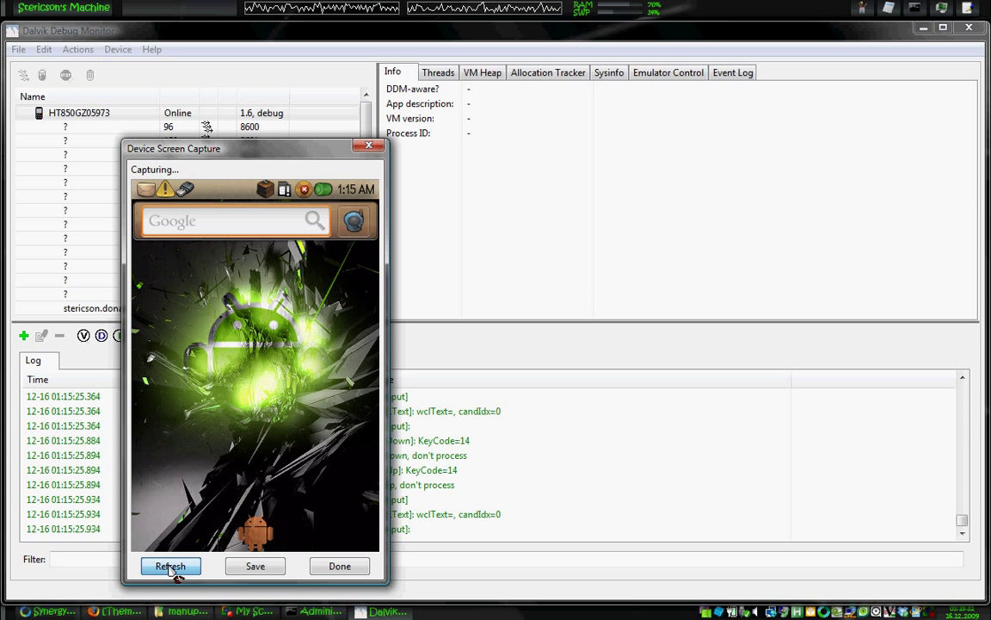
click(168, 565)
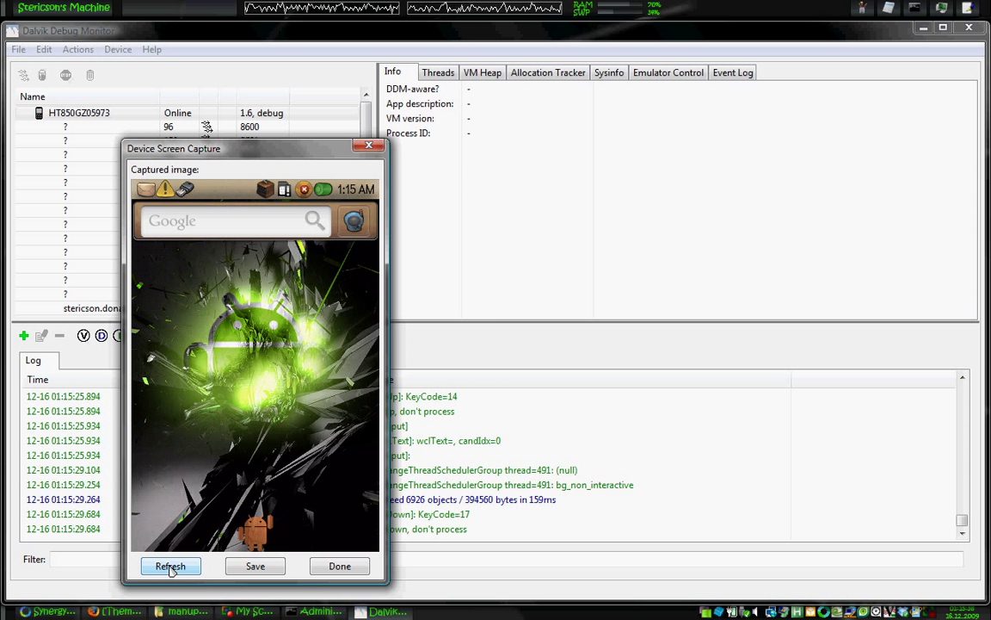
click(169, 565)
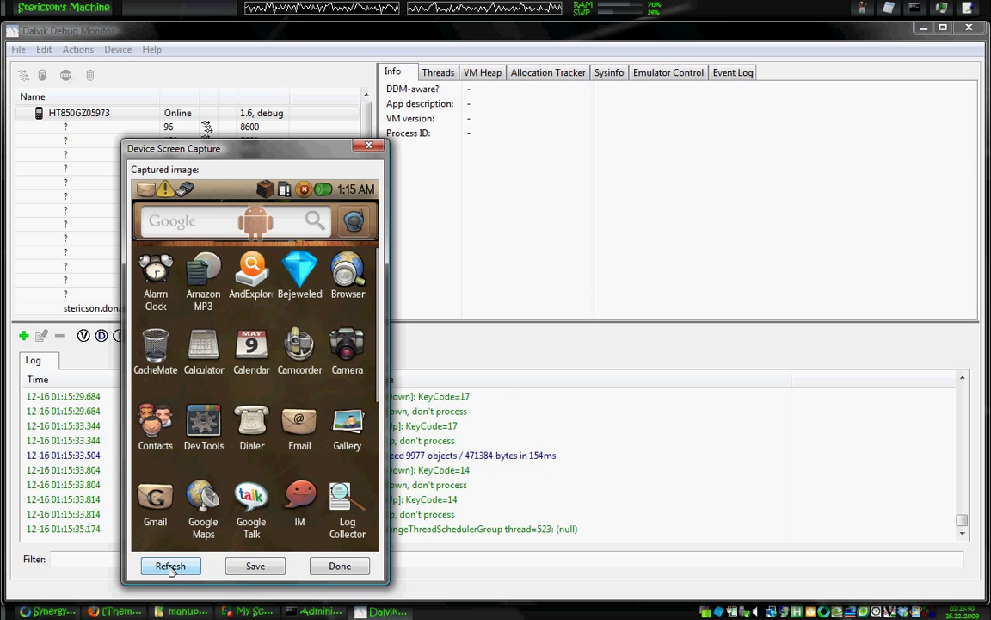
- Refresh the capture as the app drawer closes back to the themed home screen with green wallpaper
click(168, 565)
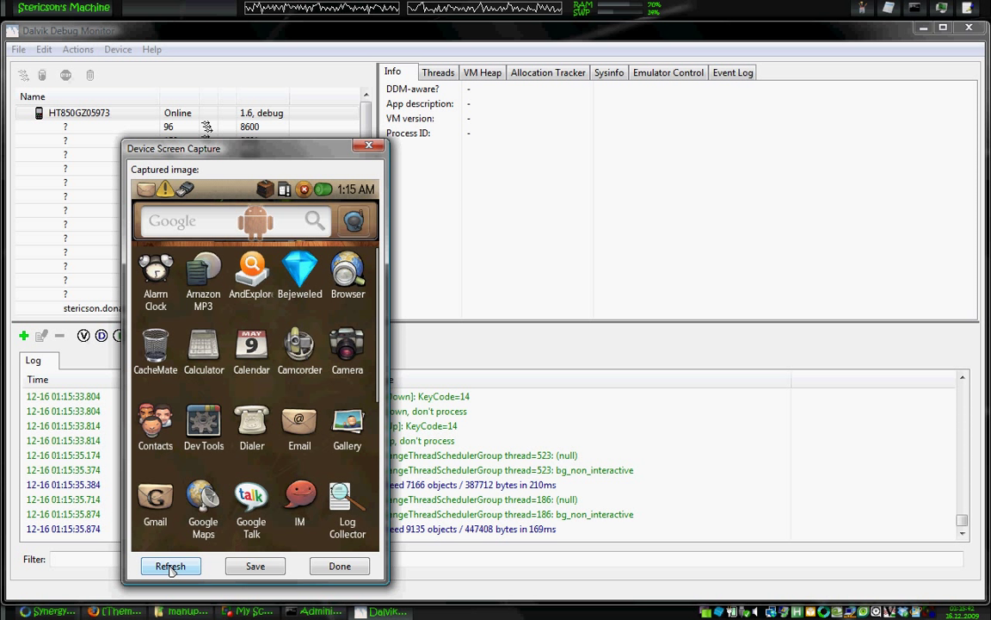
click(168, 565)
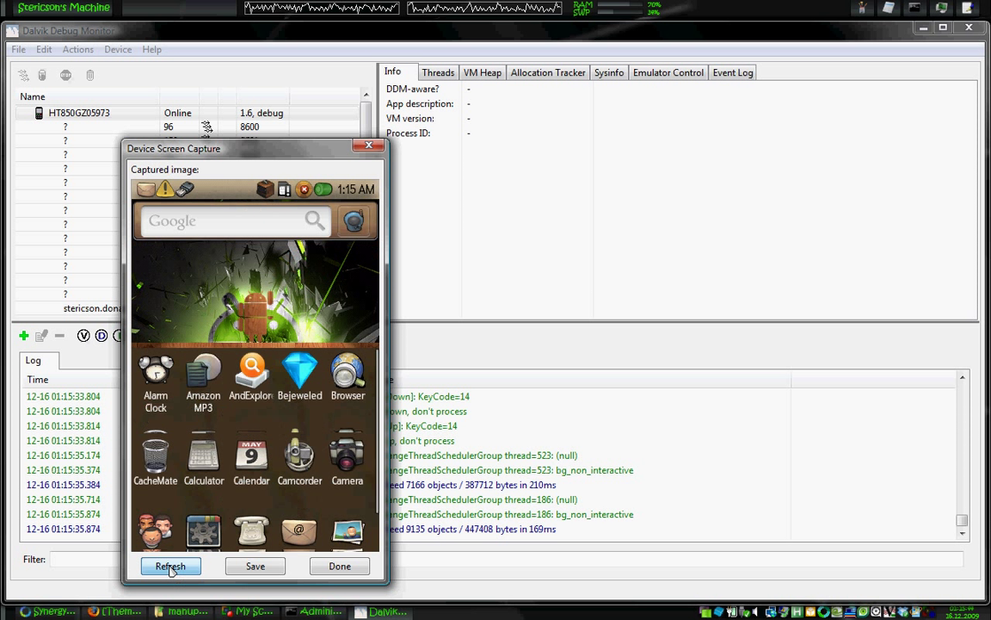
click(169, 564)
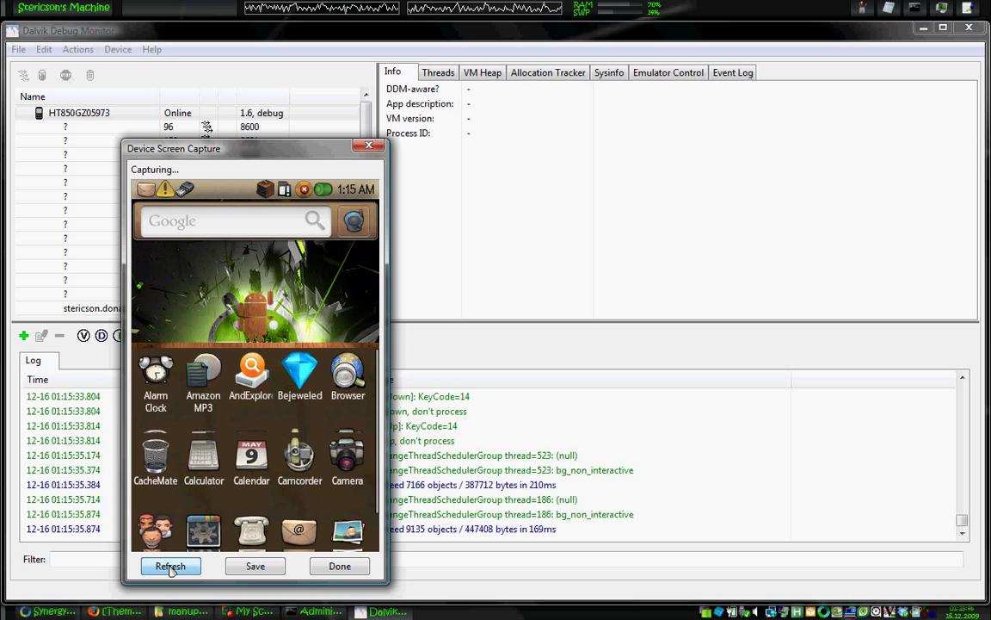
click(169, 564)
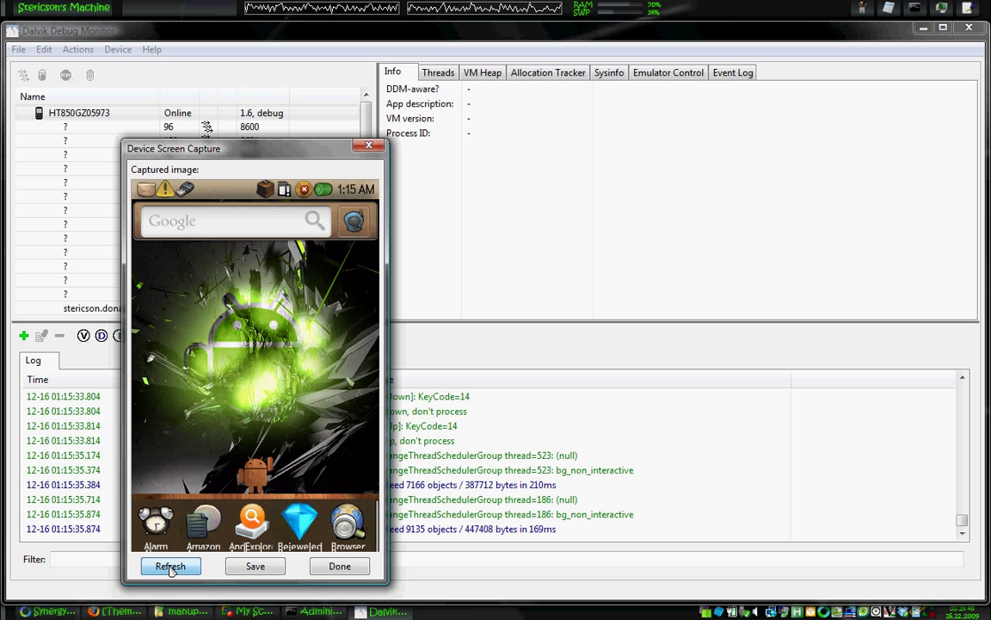
click(169, 565)
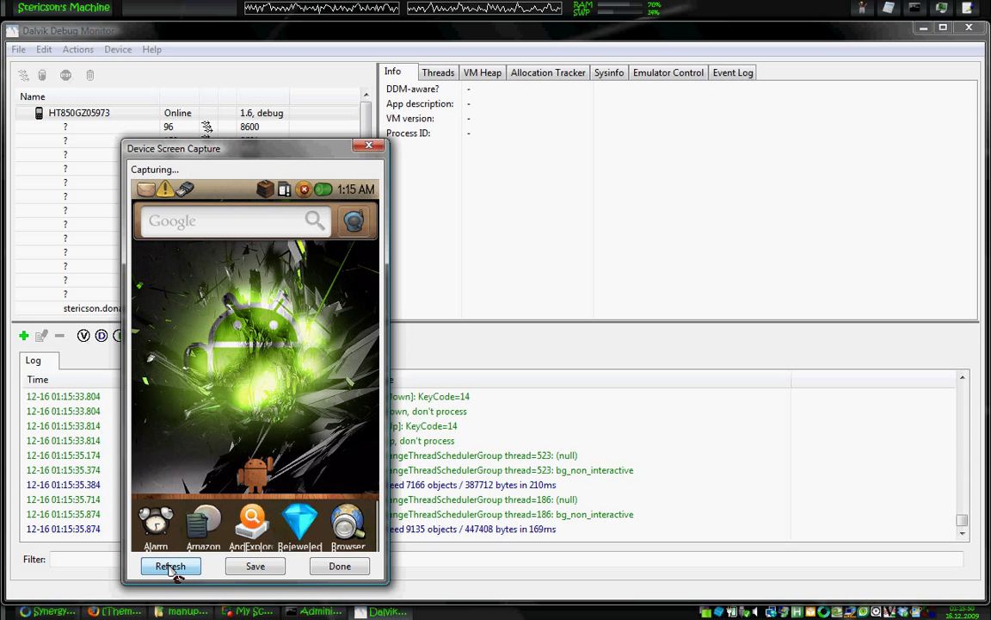
click(169, 564)
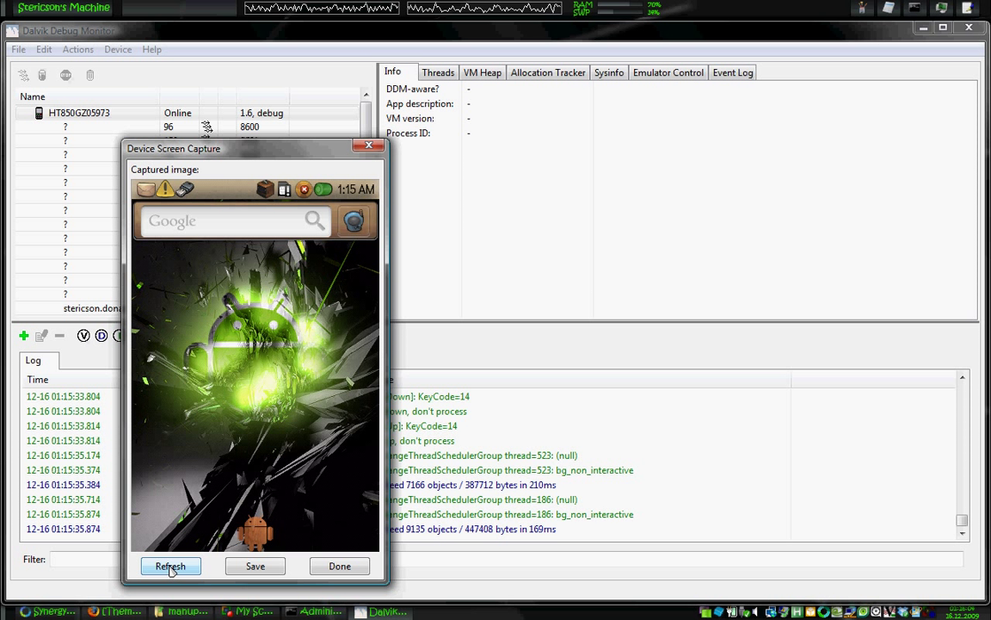
mouse_move(313, 153)
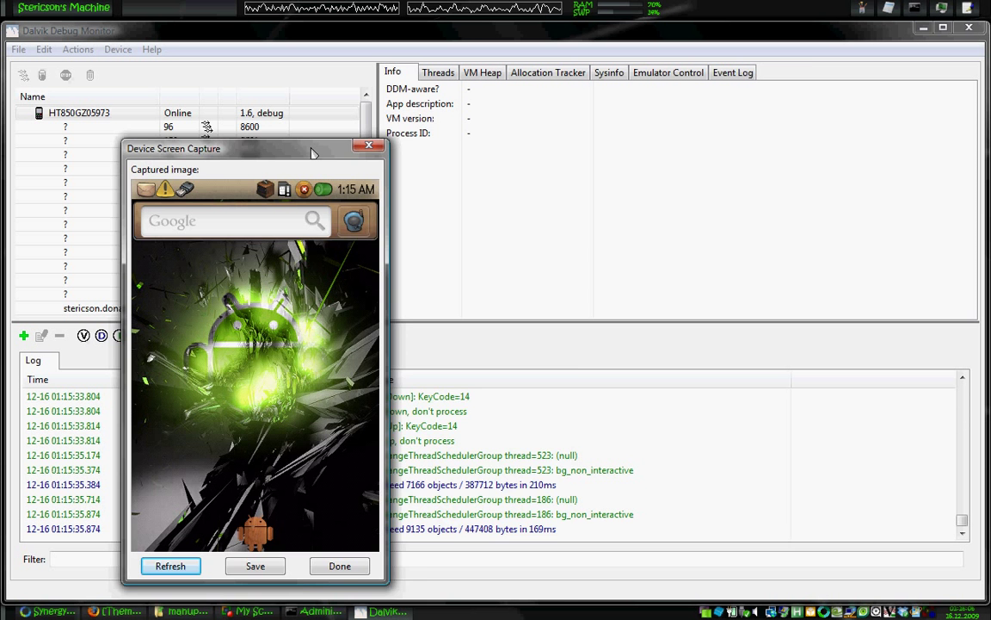
- Move the Device Screen Capture window to the right, uncovering the DDMS process list and log
drag(258, 148, 714, 122)
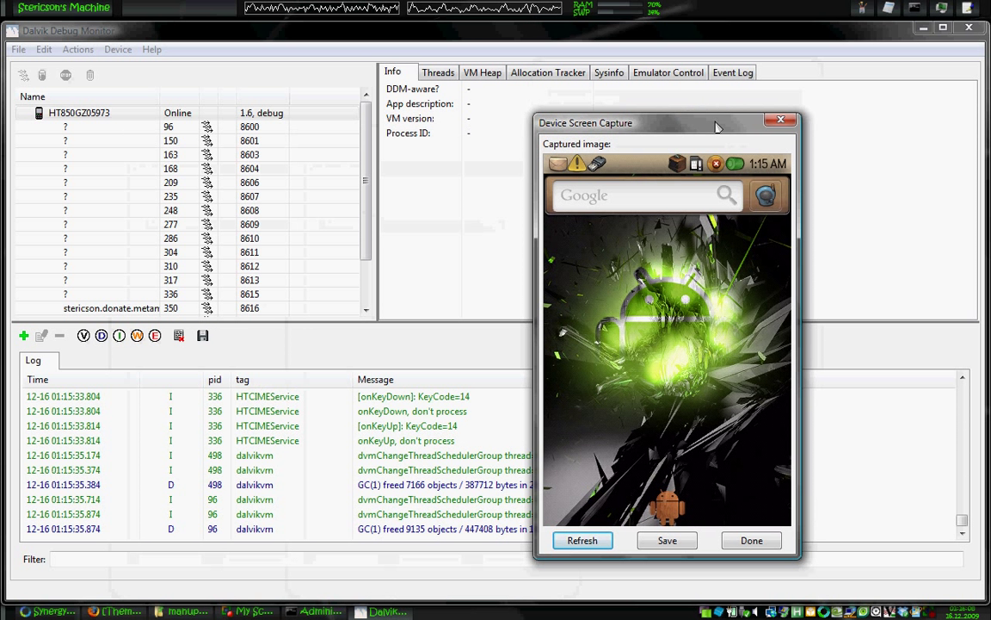
mouse_move(706, 138)
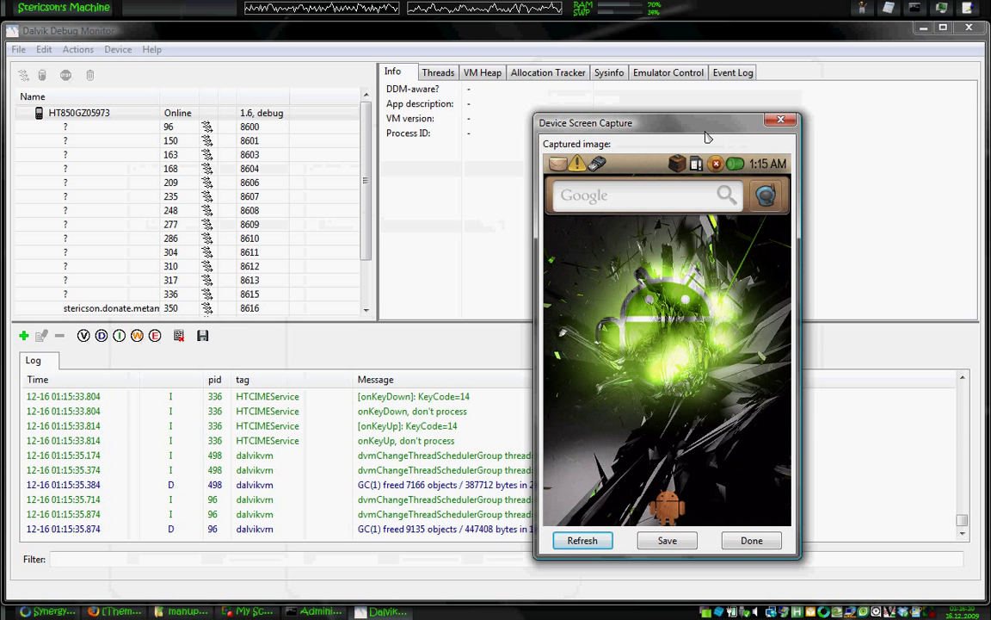
mouse_move(689, 518)
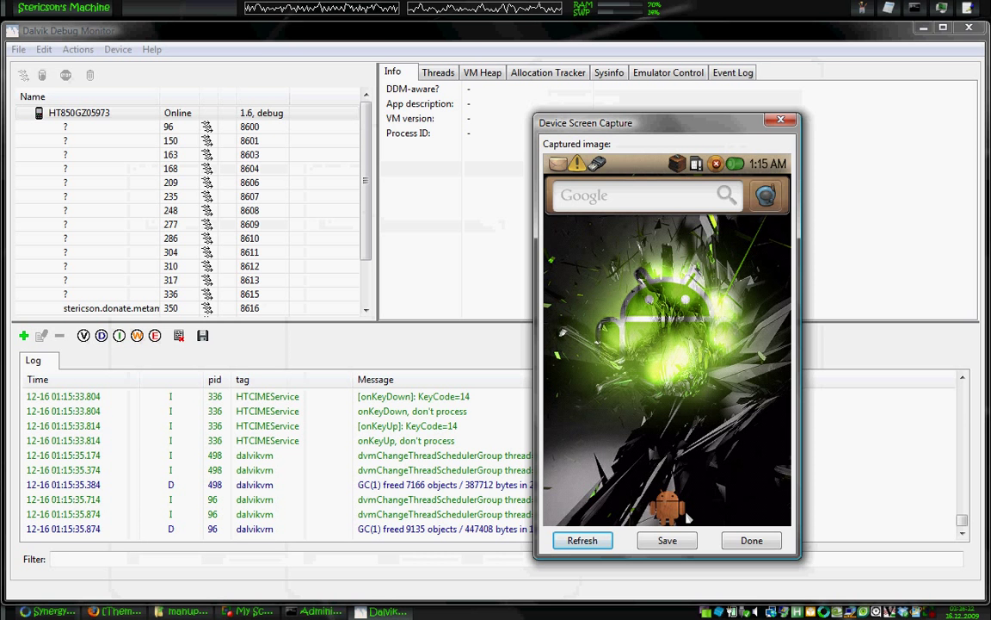